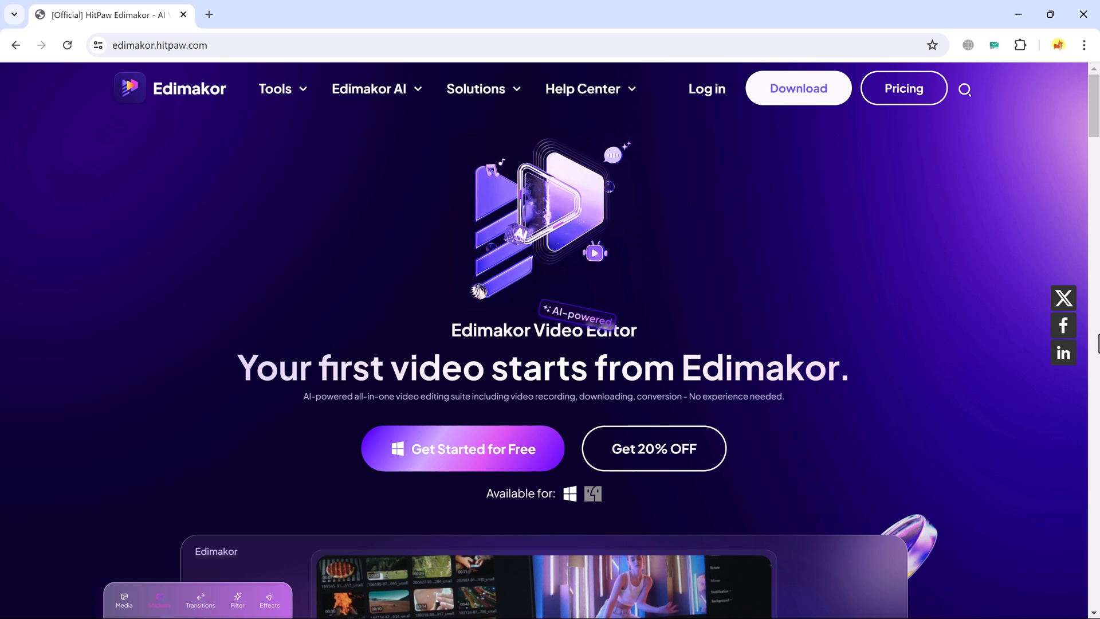
pyautogui.moveTo(882, 345)
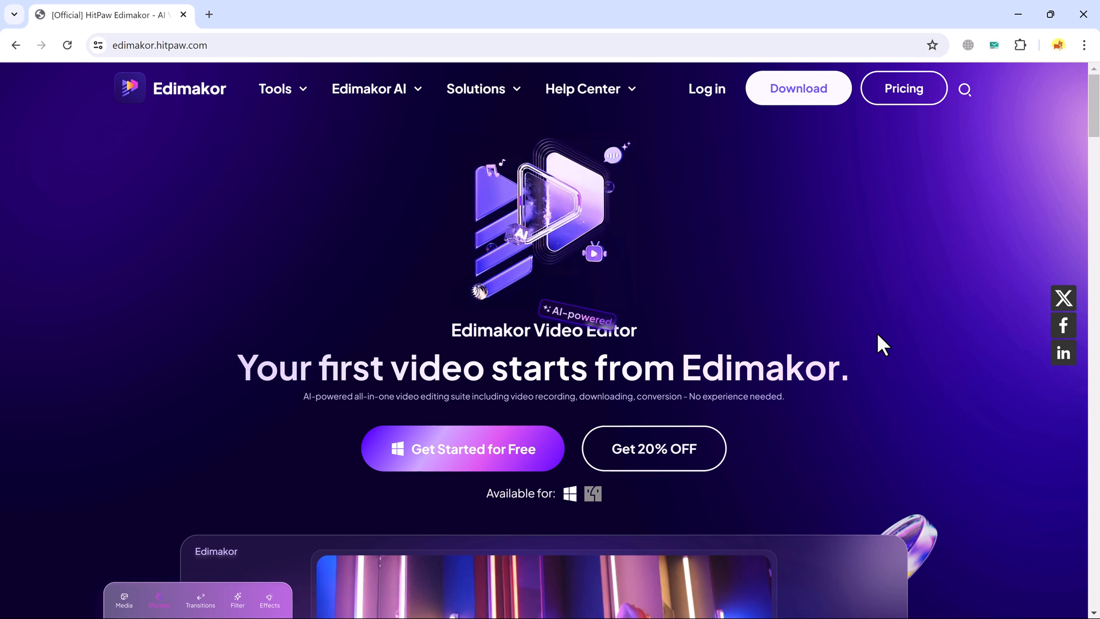
# - Look over the download page, then get and launch the free Edimaker editor
pyautogui.scroll(-3)
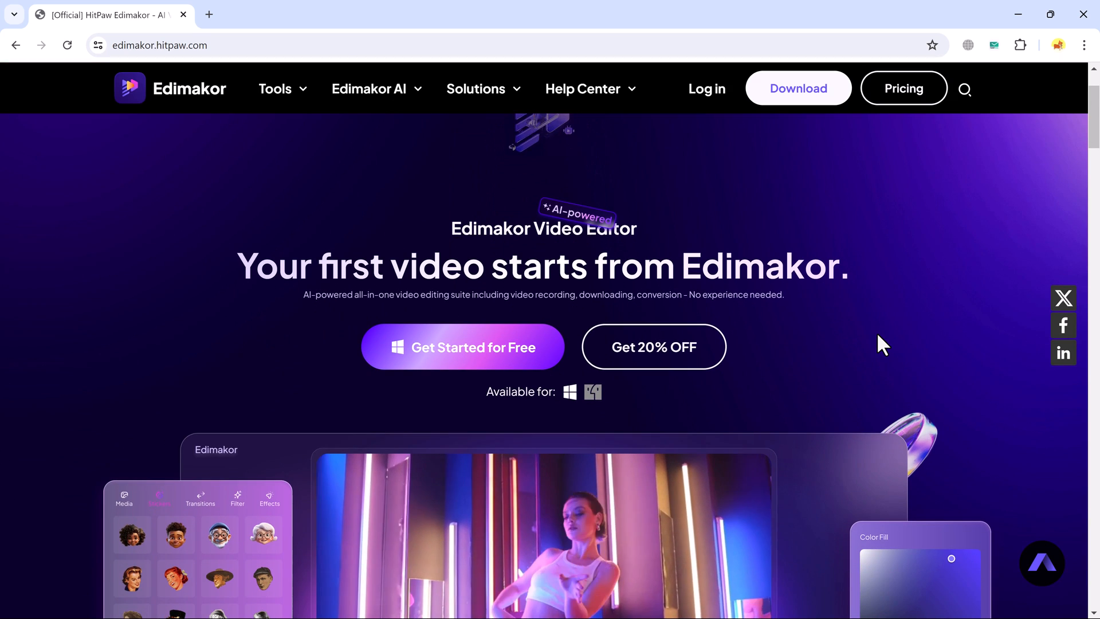
pyautogui.scroll(-3)
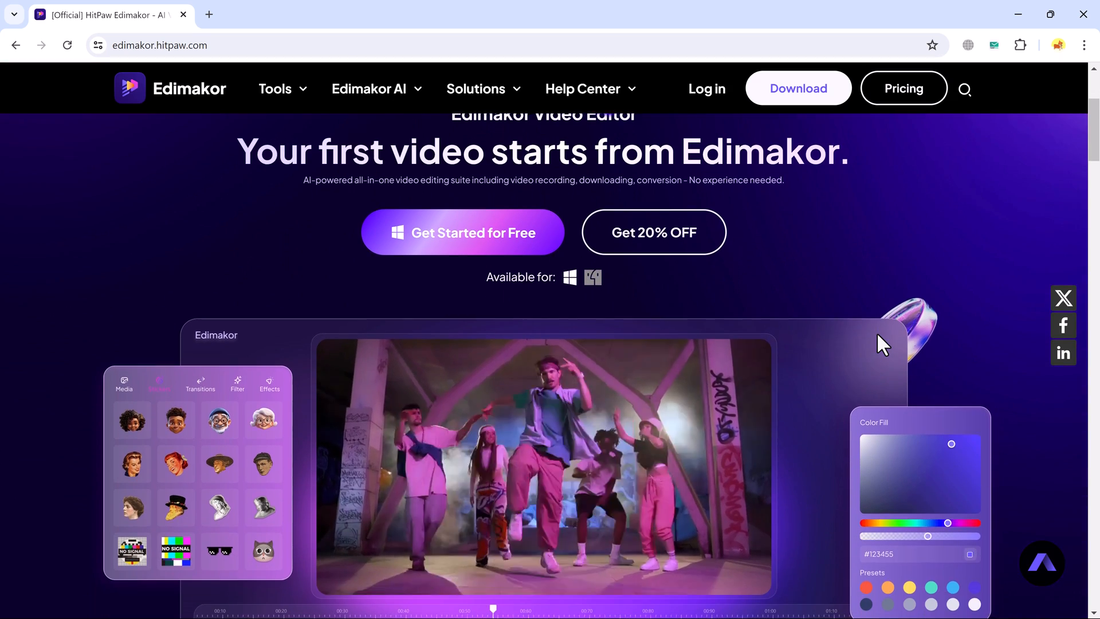
pyautogui.scroll(-3)
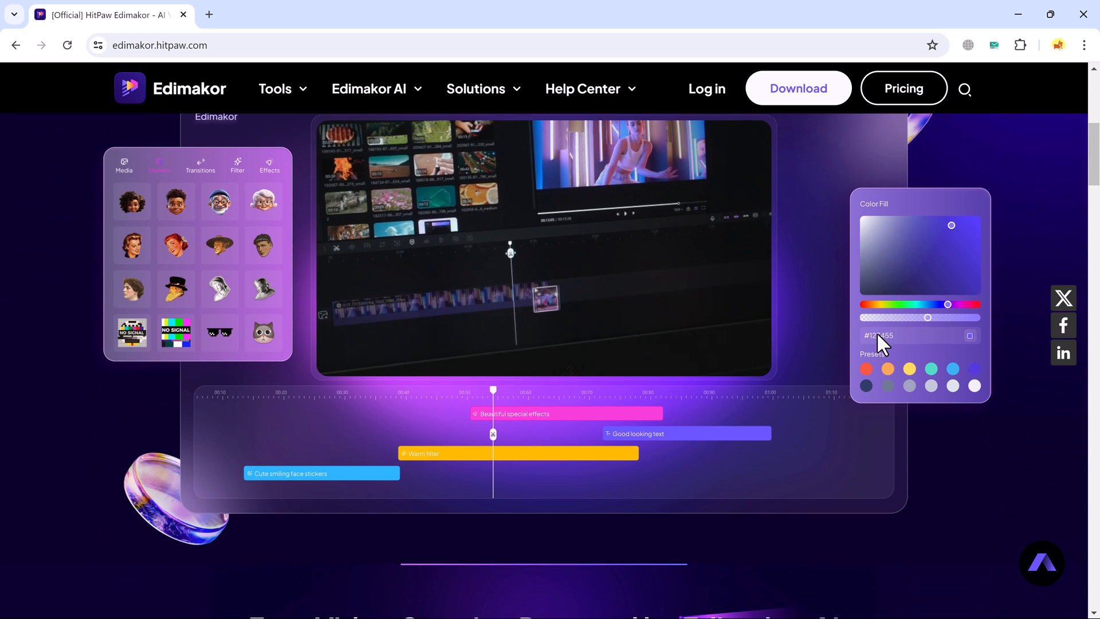
pyautogui.scroll(-3)
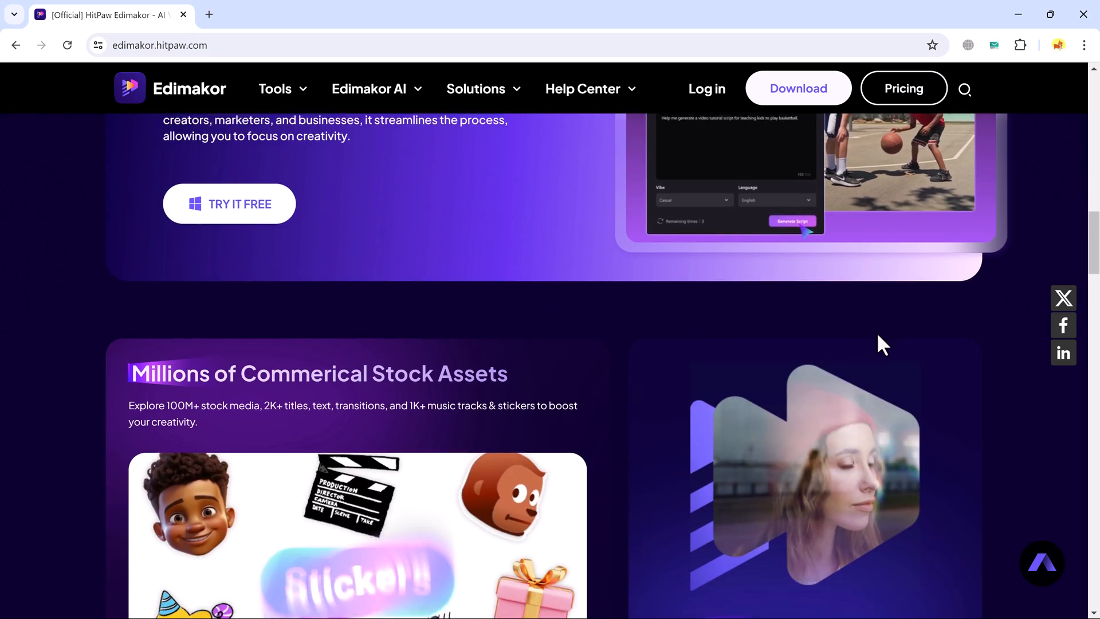
pyautogui.scroll(-3)
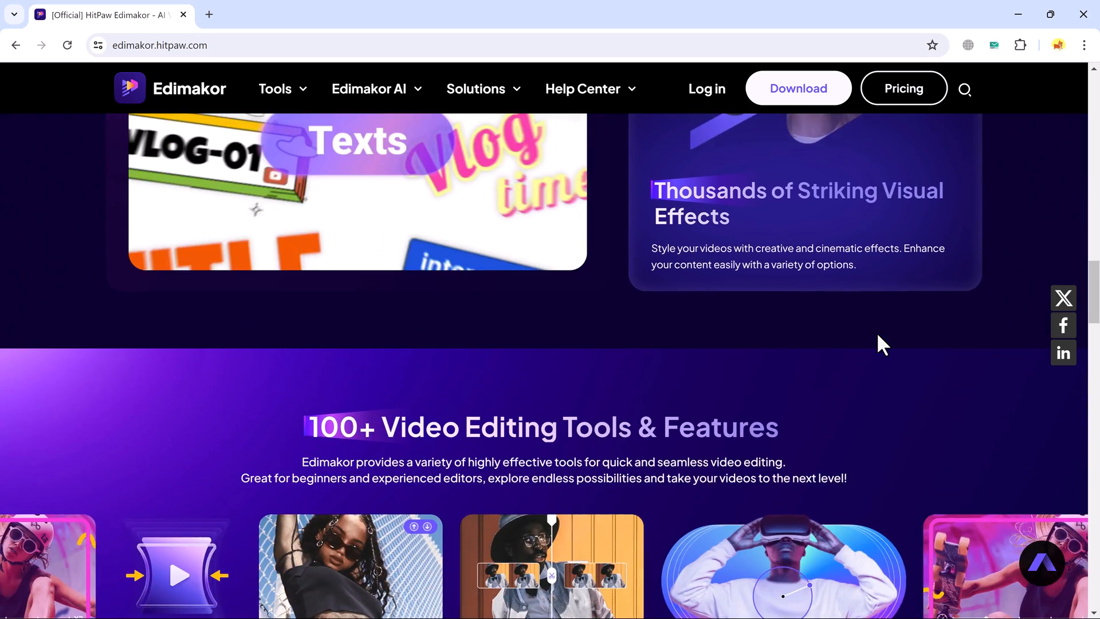
pyautogui.scroll(-3)
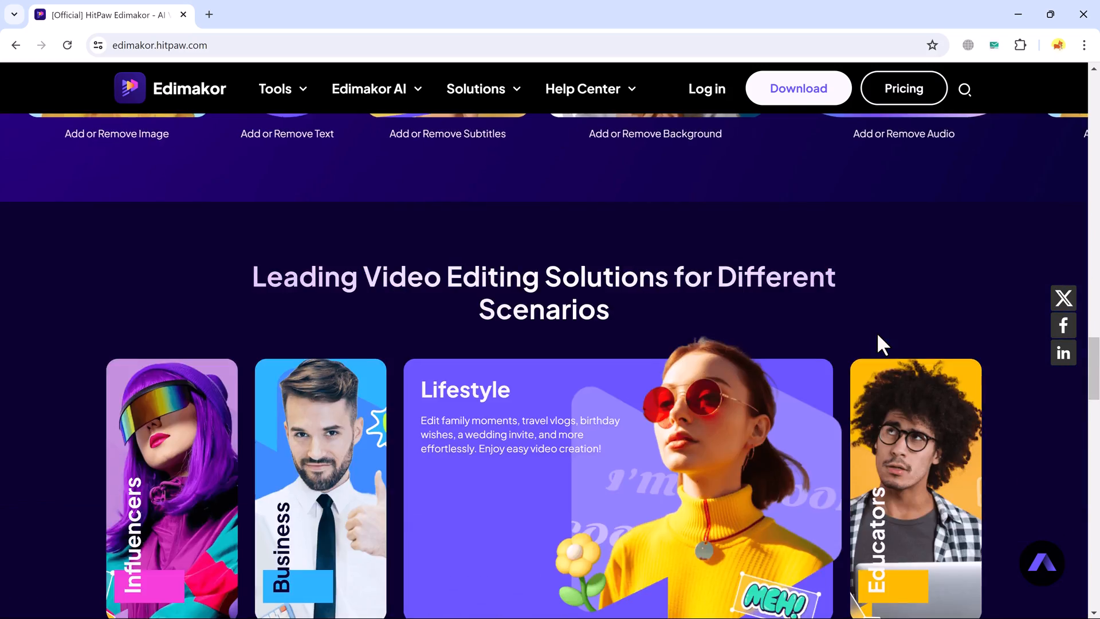
pyautogui.scroll(-3)
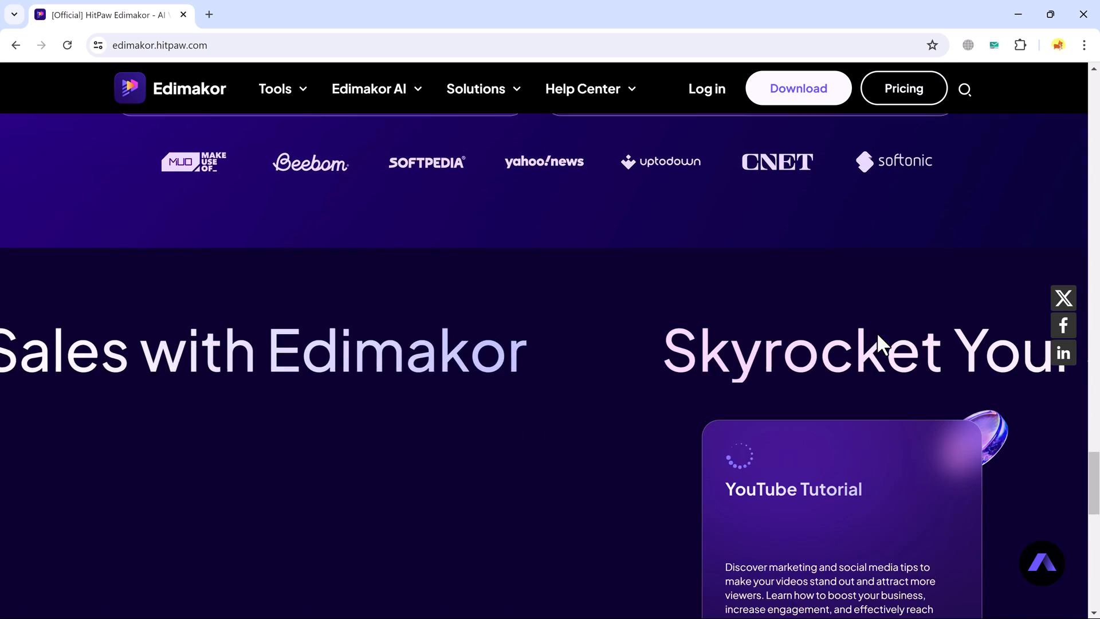
pyautogui.scroll(-3)
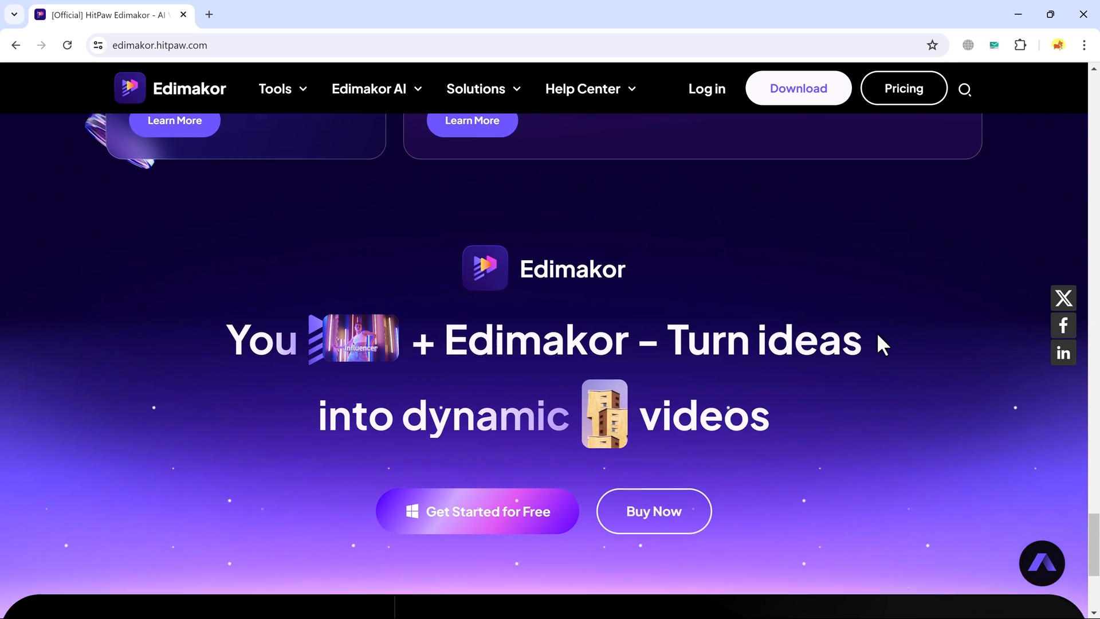
pyautogui.scroll(-3)
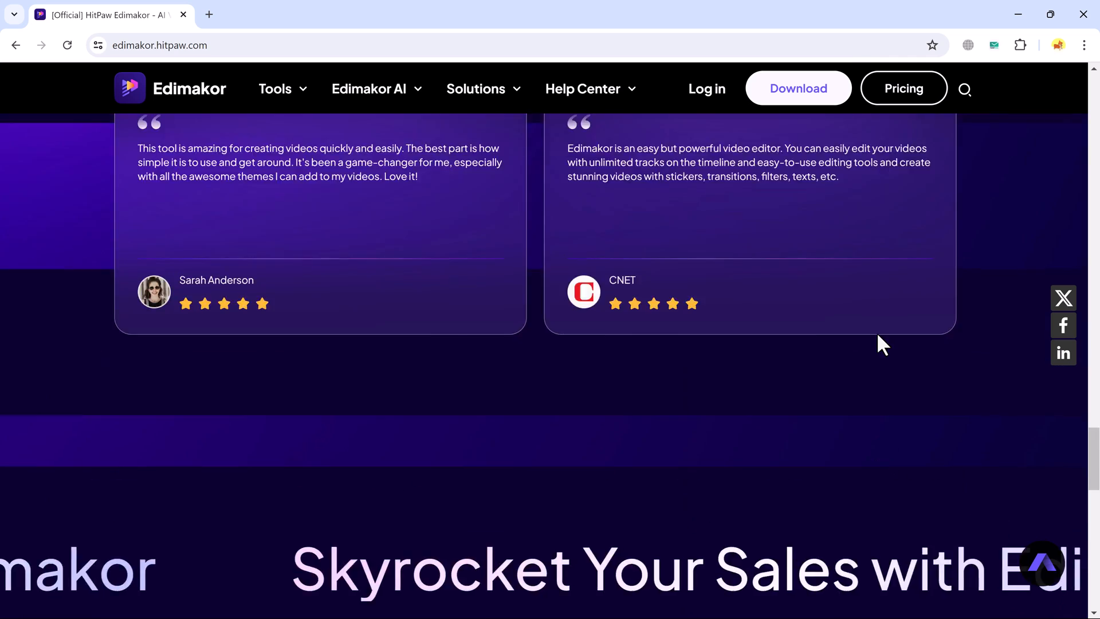
pyautogui.scroll(3)
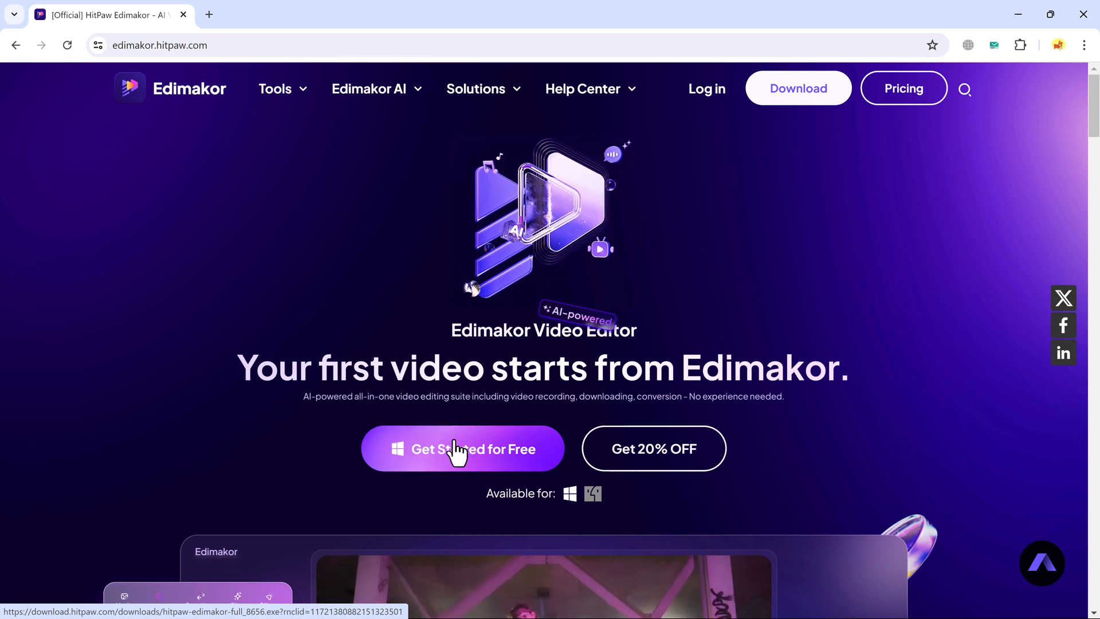
pyautogui.click(462, 449)
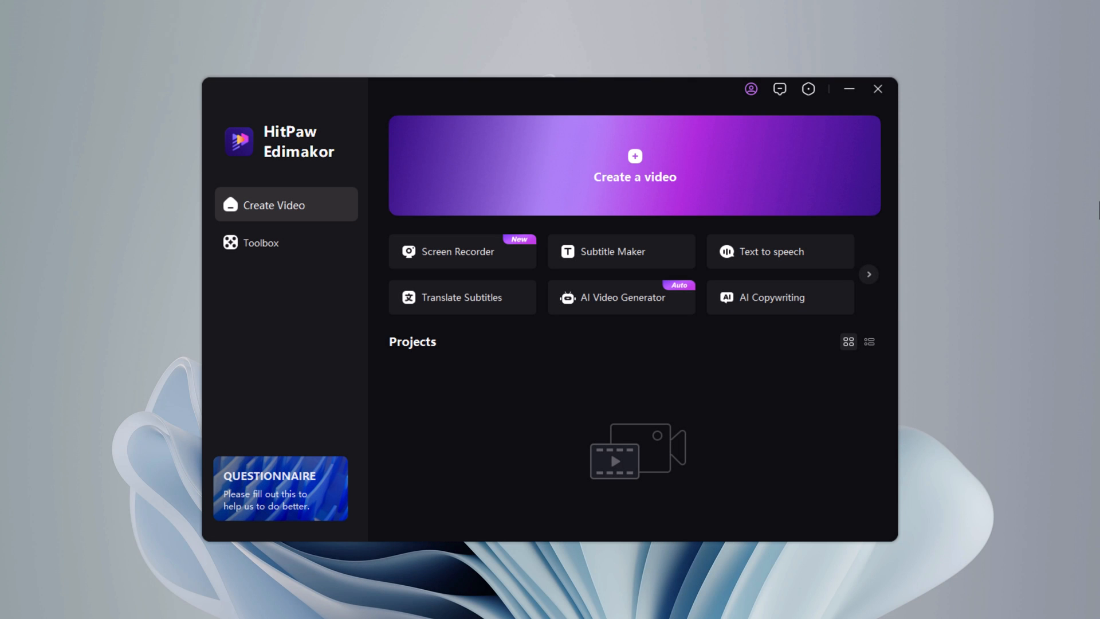
pyautogui.moveTo(1062, 232)
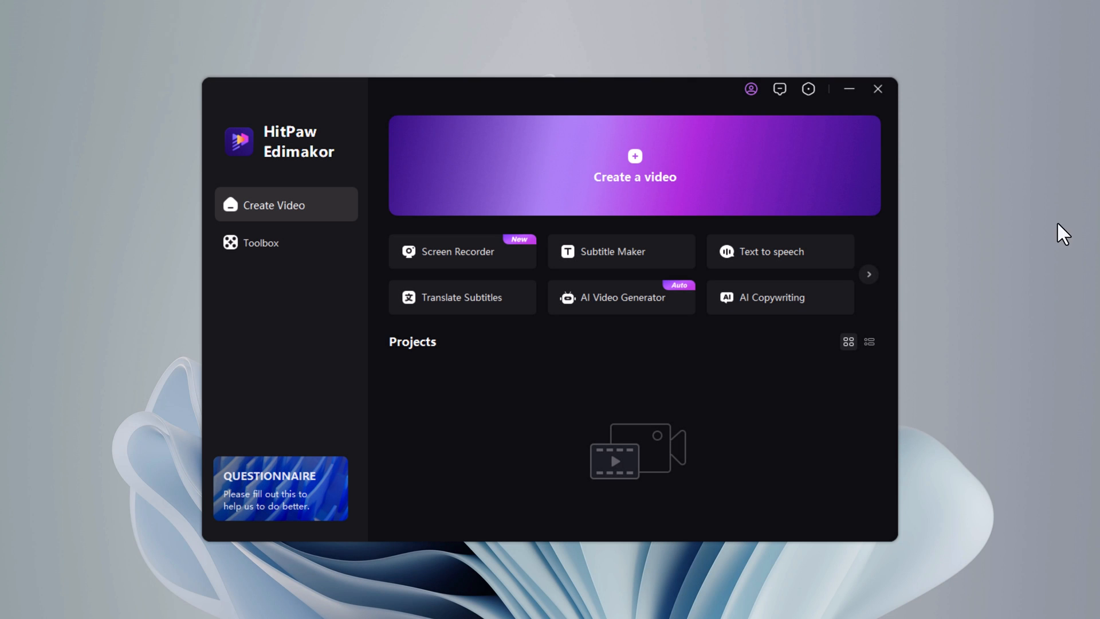
pyautogui.moveTo(660, 218)
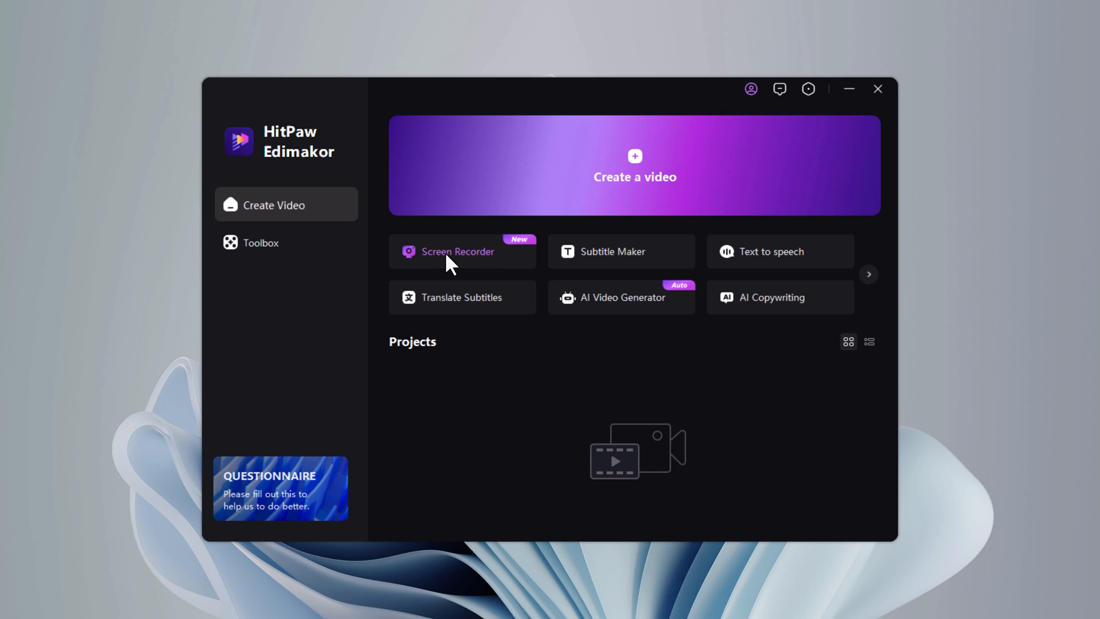
pyautogui.moveTo(774, 271)
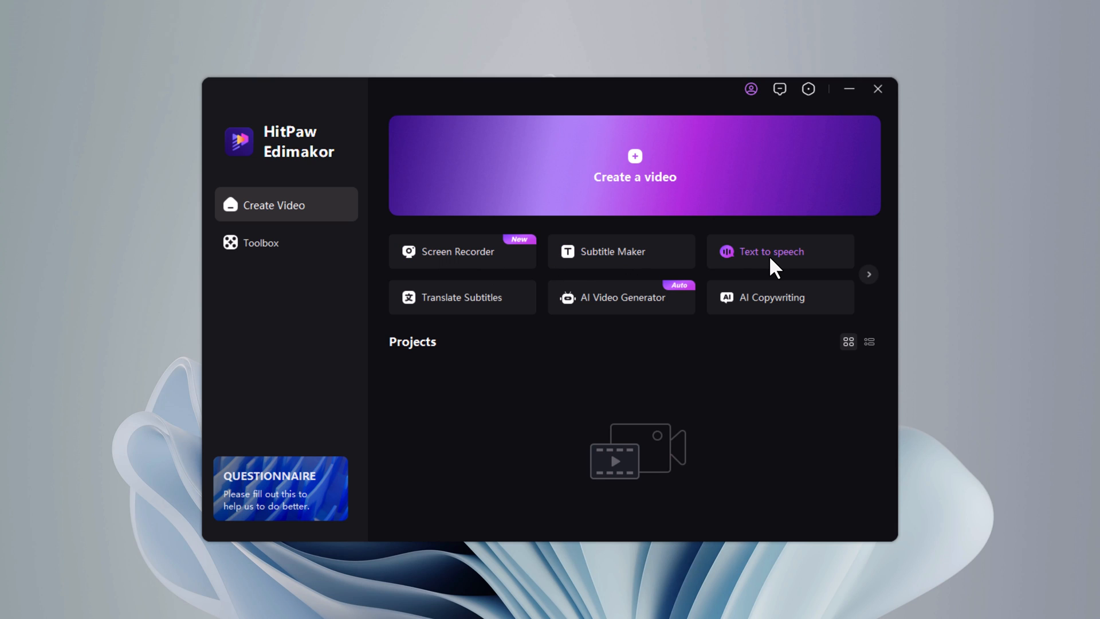
pyautogui.moveTo(457, 307)
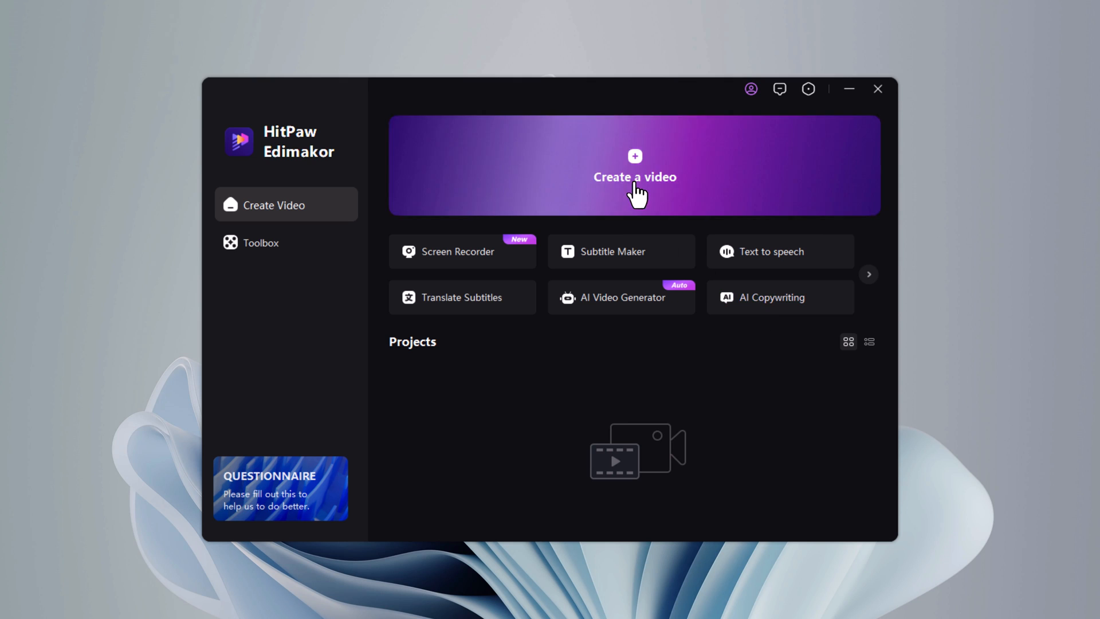
# - Start a new video project and browse the Text, Sticker, Transition and Filter libraries before returning to Media
pyautogui.click(634, 177)
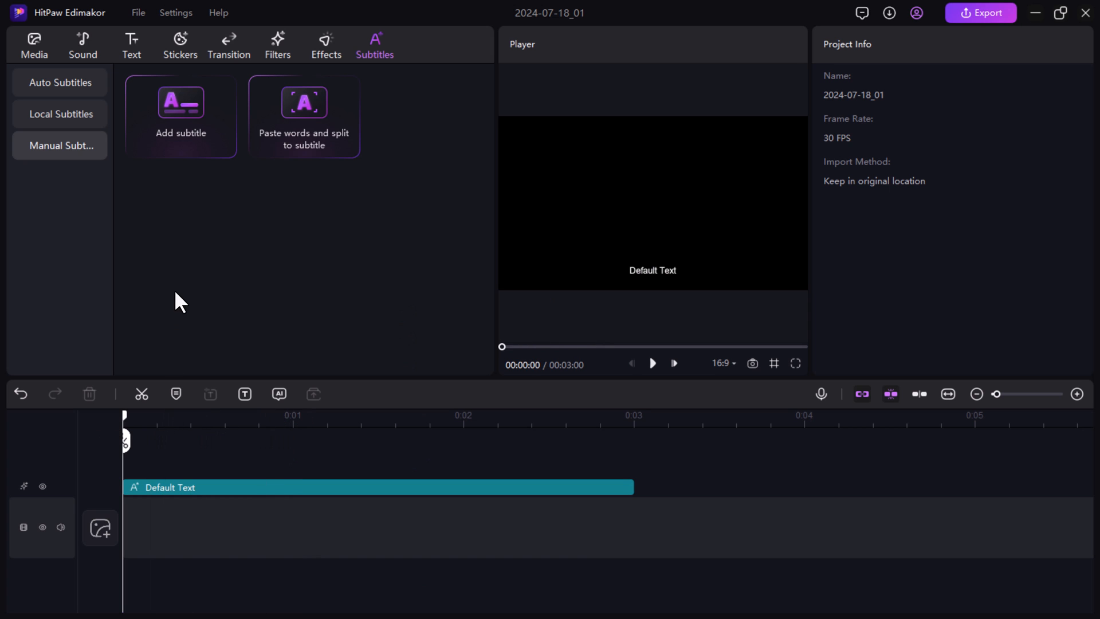
pyautogui.moveTo(344, 83)
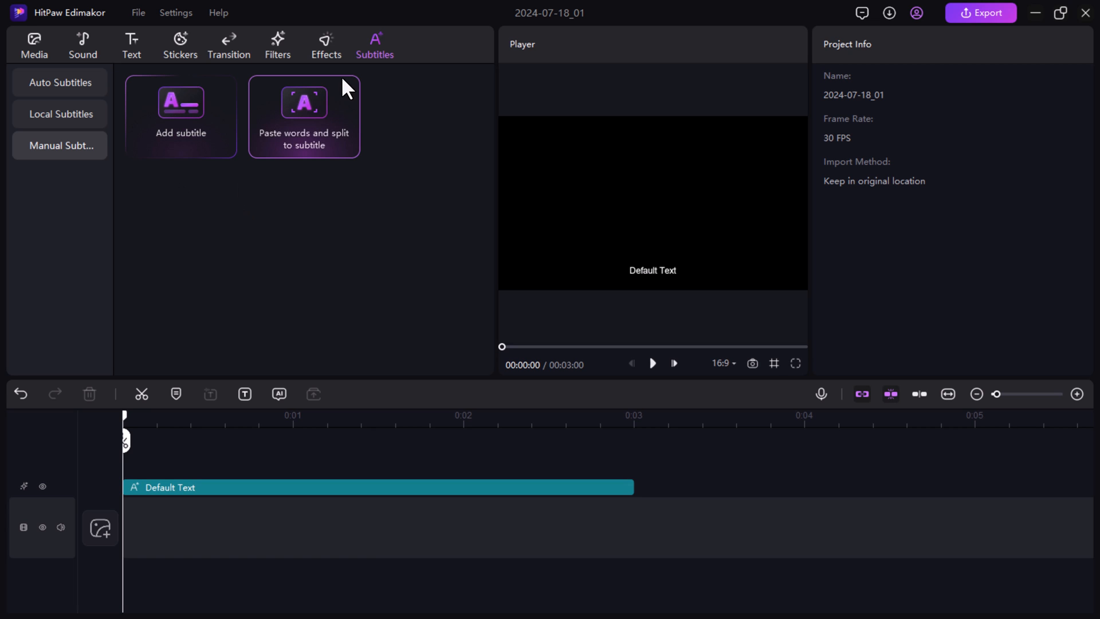
pyautogui.moveTo(312, 137)
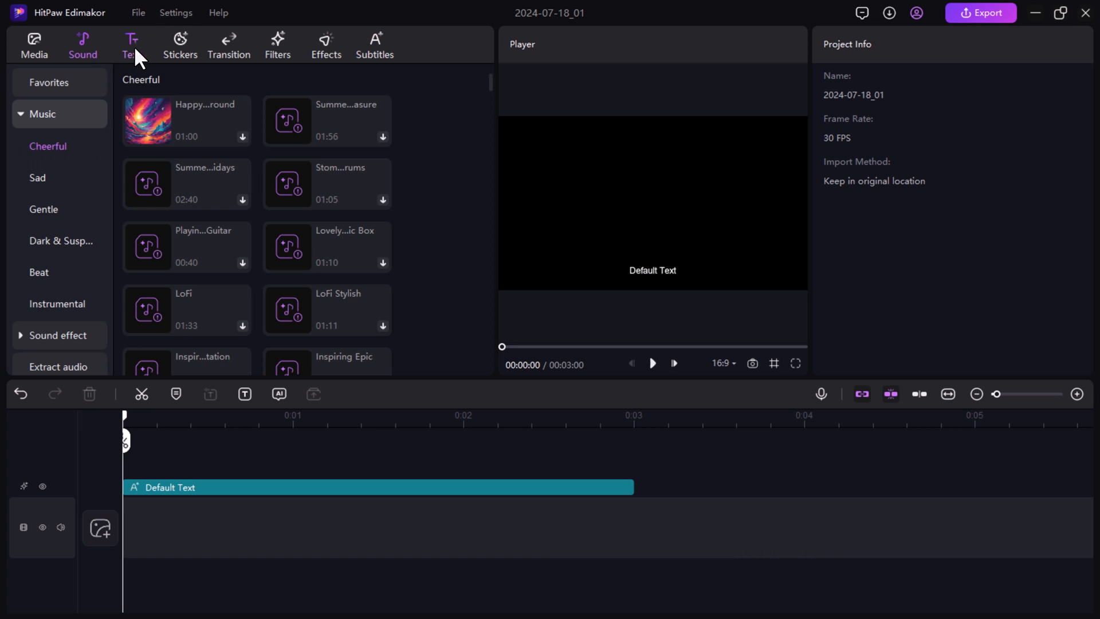
pyautogui.click(132, 43)
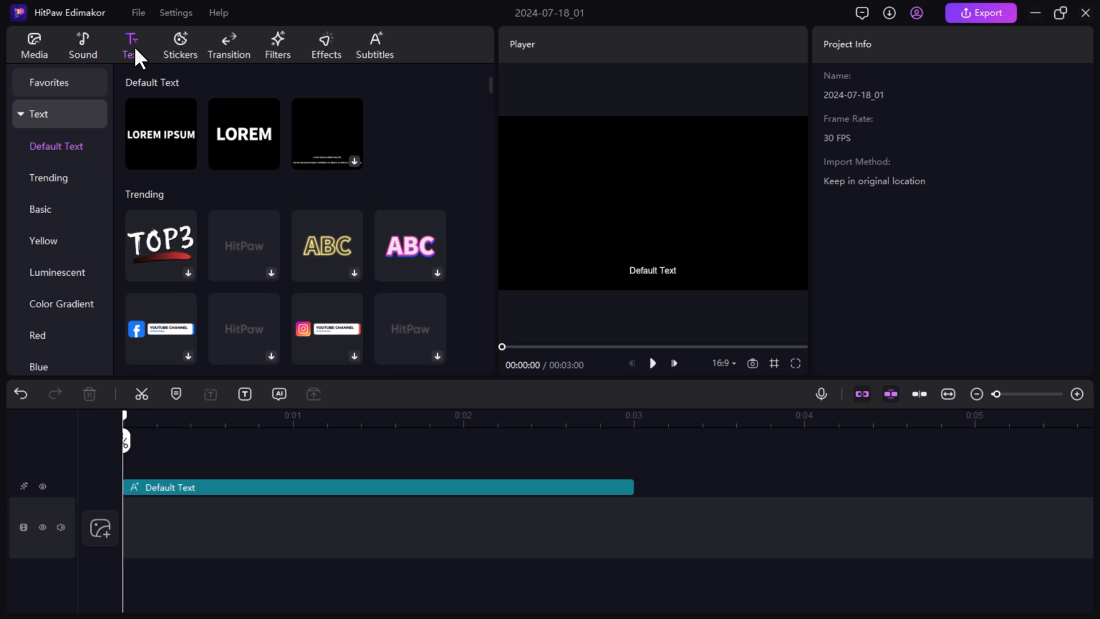
pyautogui.click(180, 44)
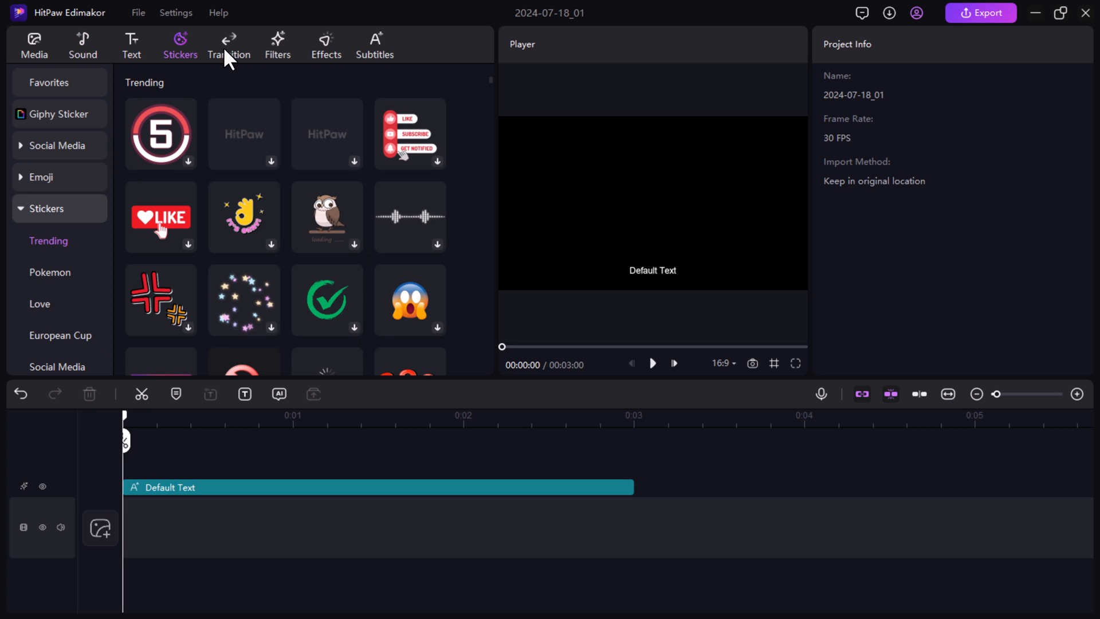
pyautogui.click(228, 45)
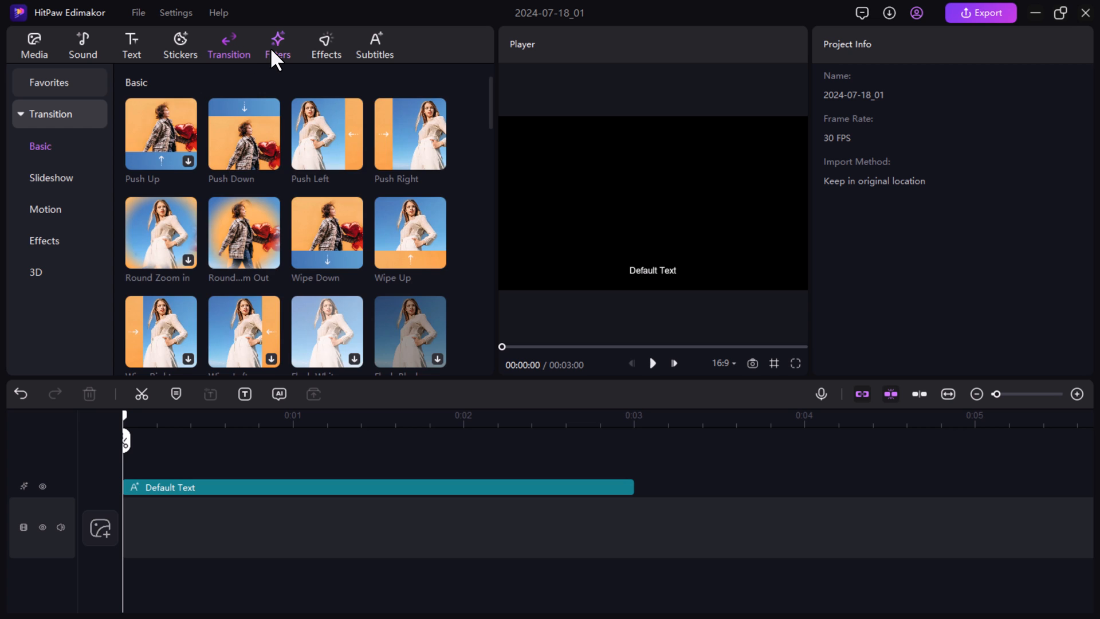
pyautogui.click(277, 44)
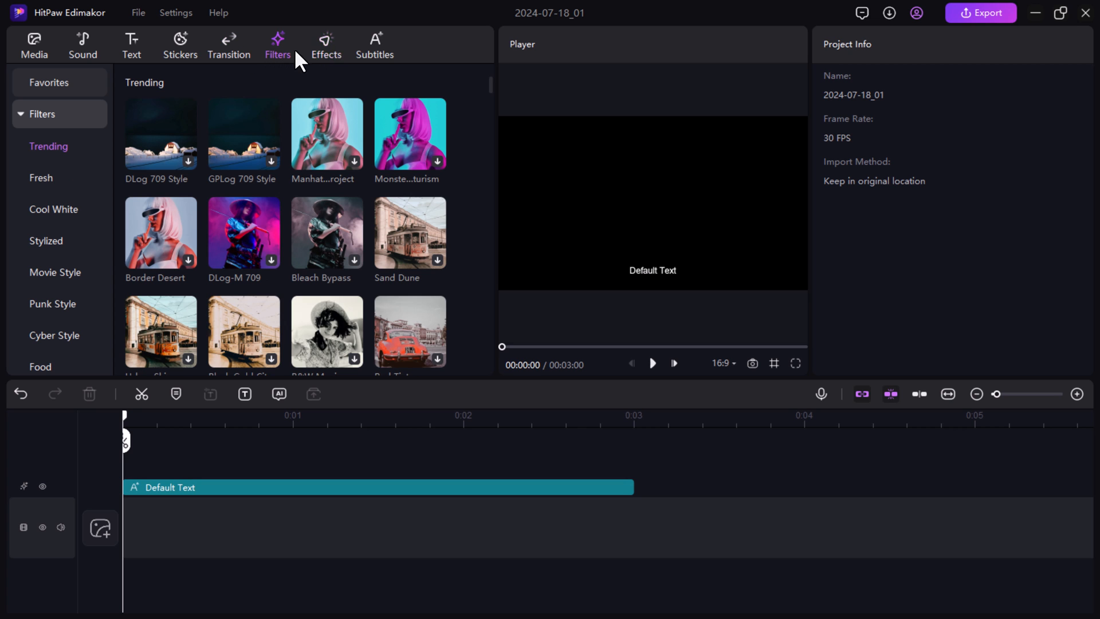
pyautogui.click(33, 43)
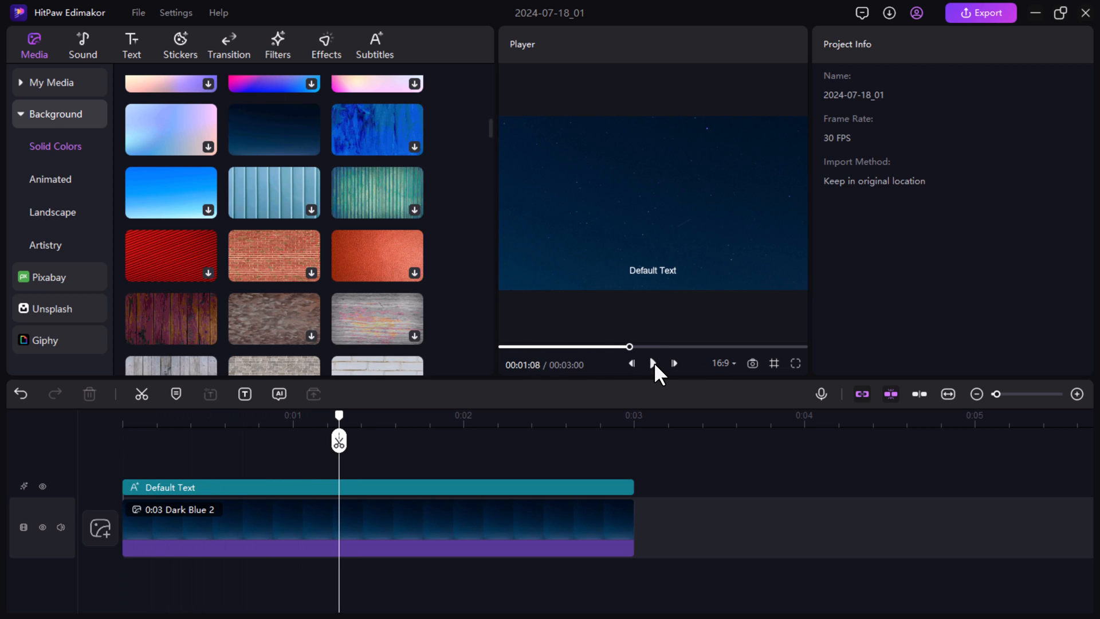
pyautogui.moveTo(756, 243)
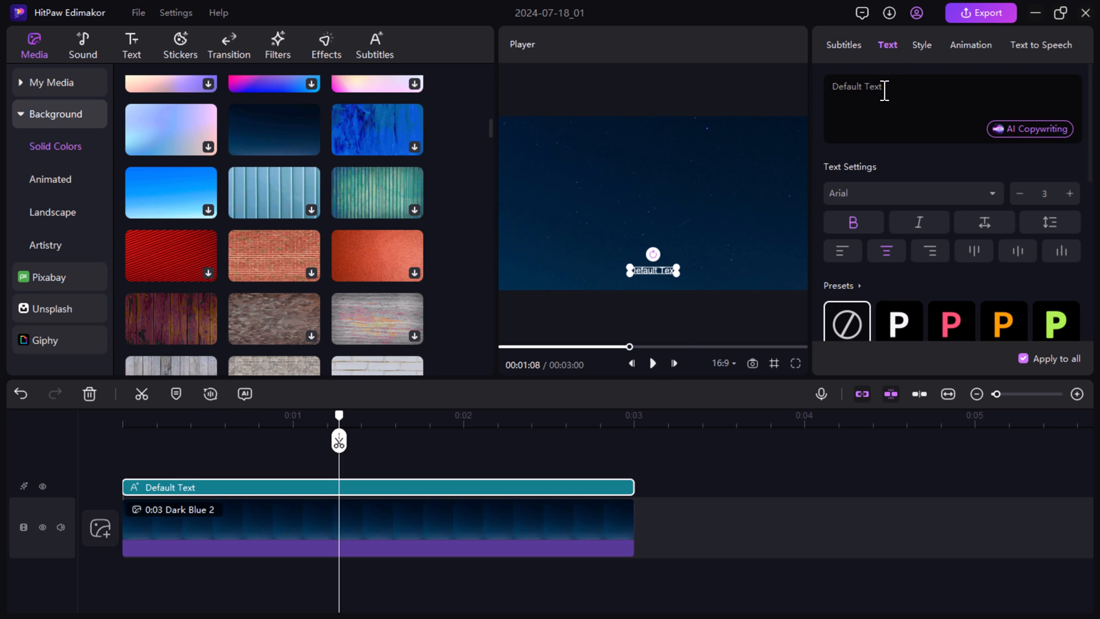
# - Write the two-line caption about Hitpaw's powerful features and its link in the video description
pyautogui.write('Hitpaw Edimakor is a')
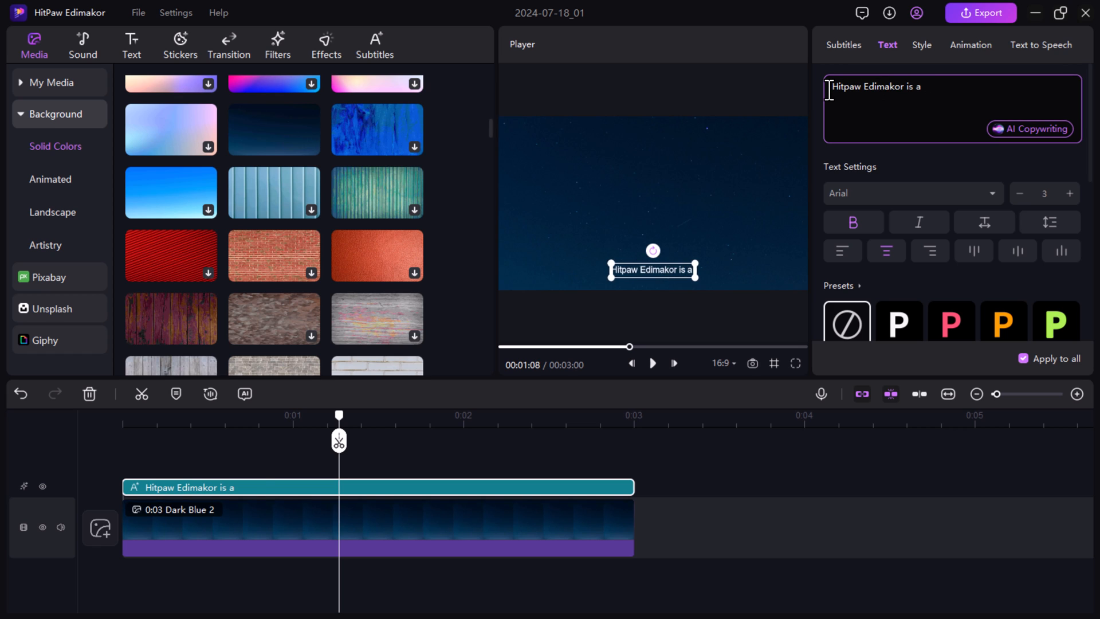
pyautogui.write('powerful features with')
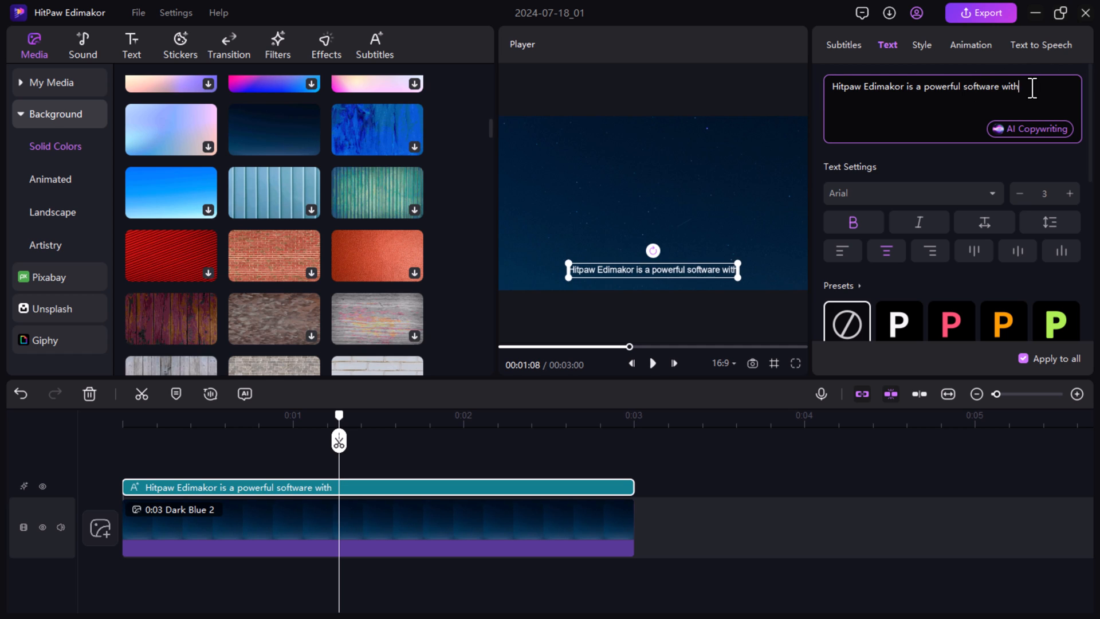
pyautogui.write('the bunch of features')
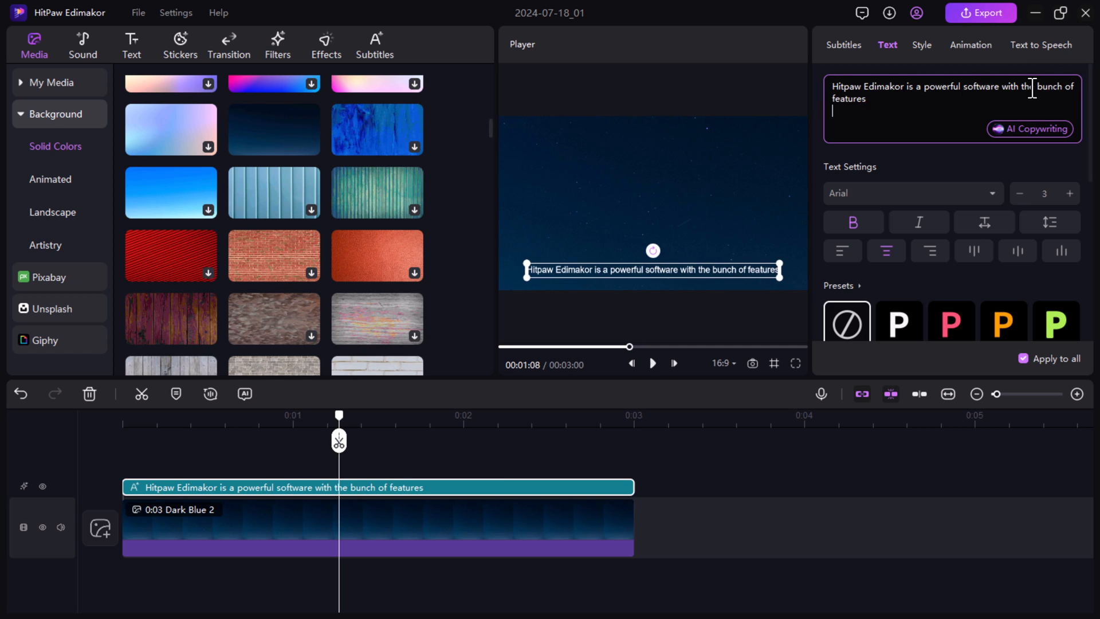
pyautogui.write('Link of this software is available i')
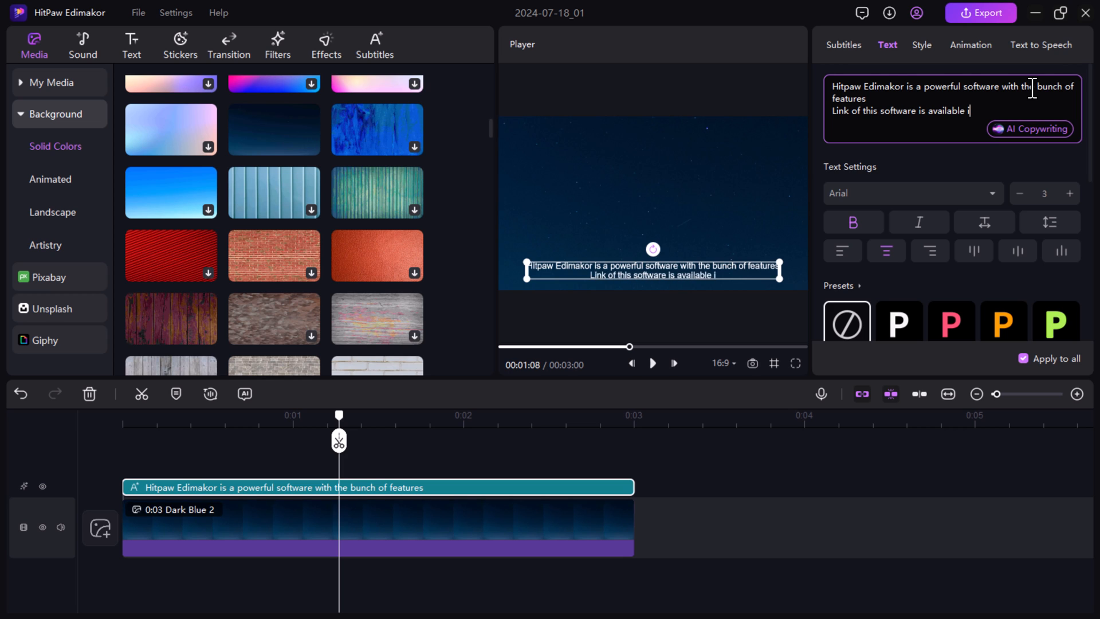
pyautogui.write('n video scription')
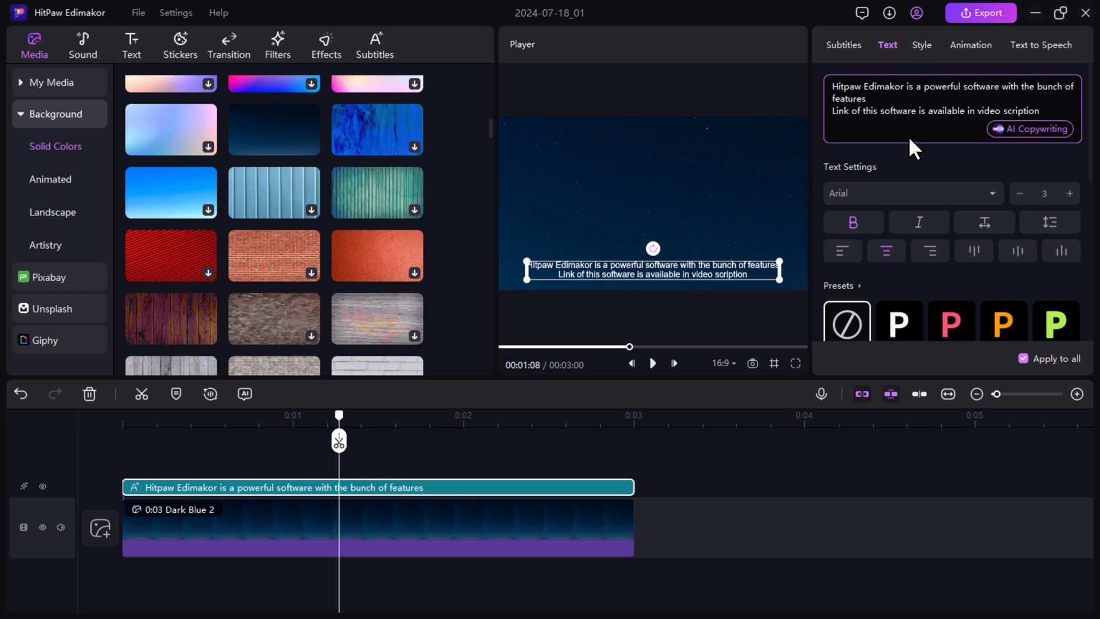
# - Set the caption font to Alike Angular with the orange preset and a white-on-black subtitle style
pyautogui.click(912, 193)
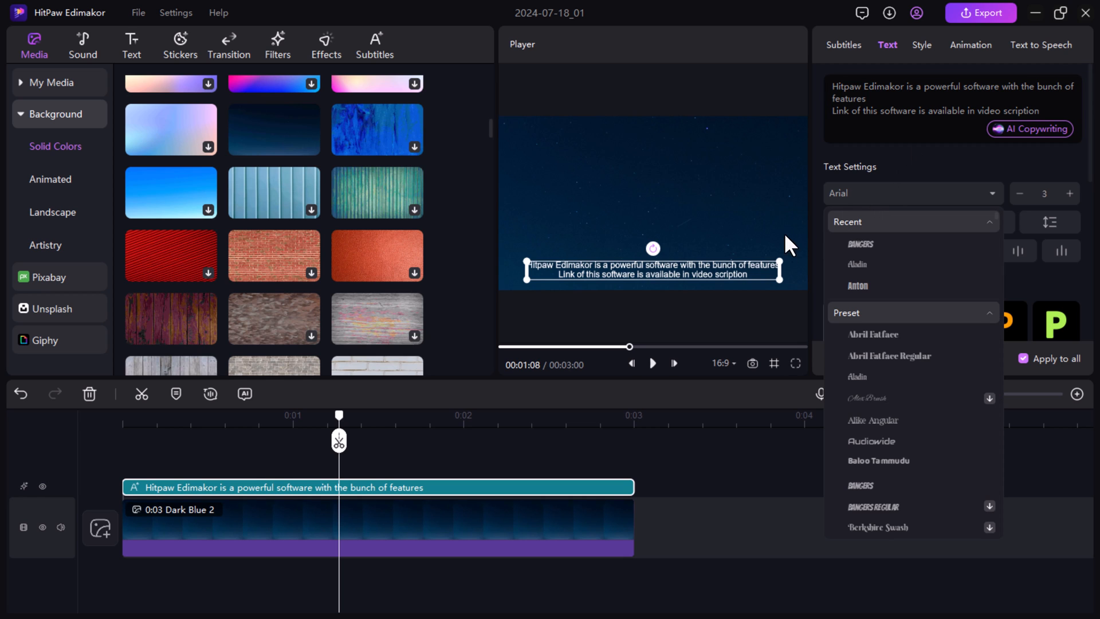
pyautogui.click(872, 420)
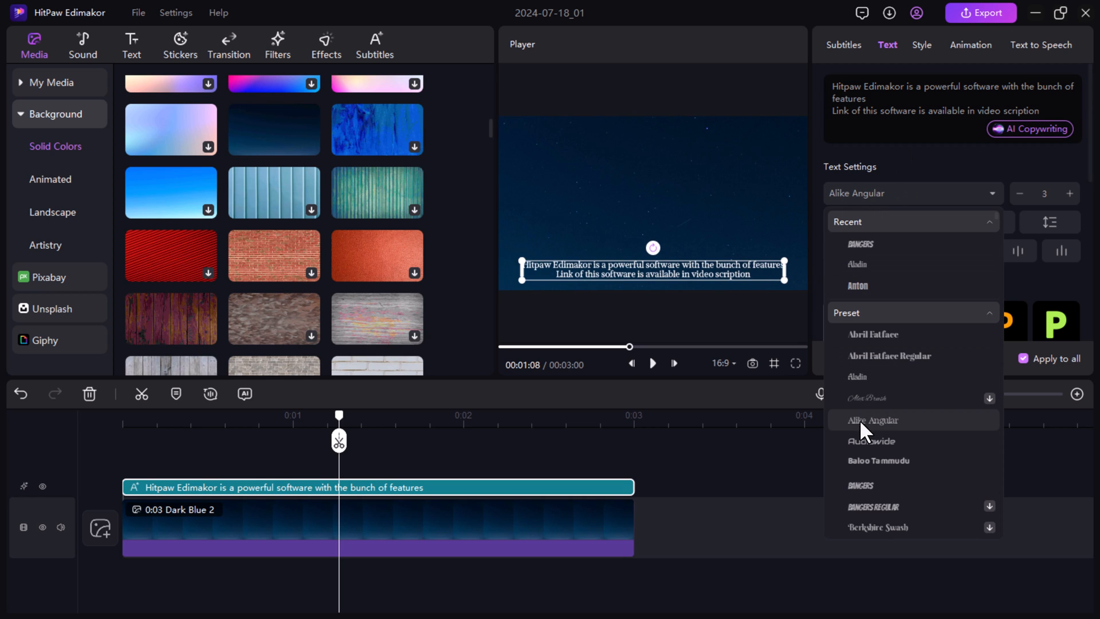
pyautogui.click(872, 419)
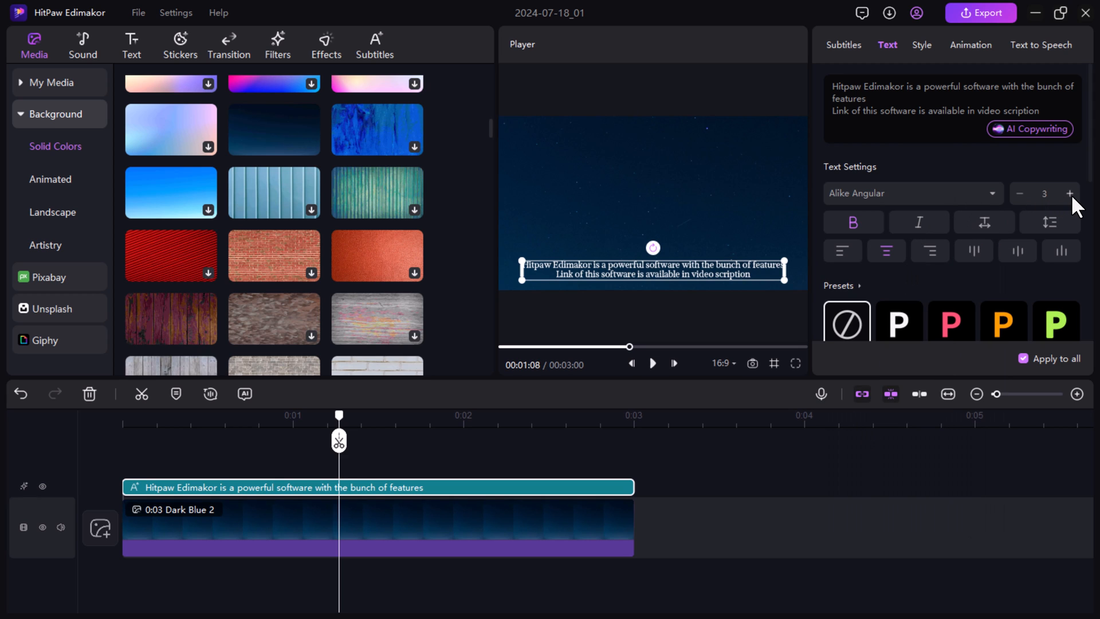
pyautogui.scroll(-3)
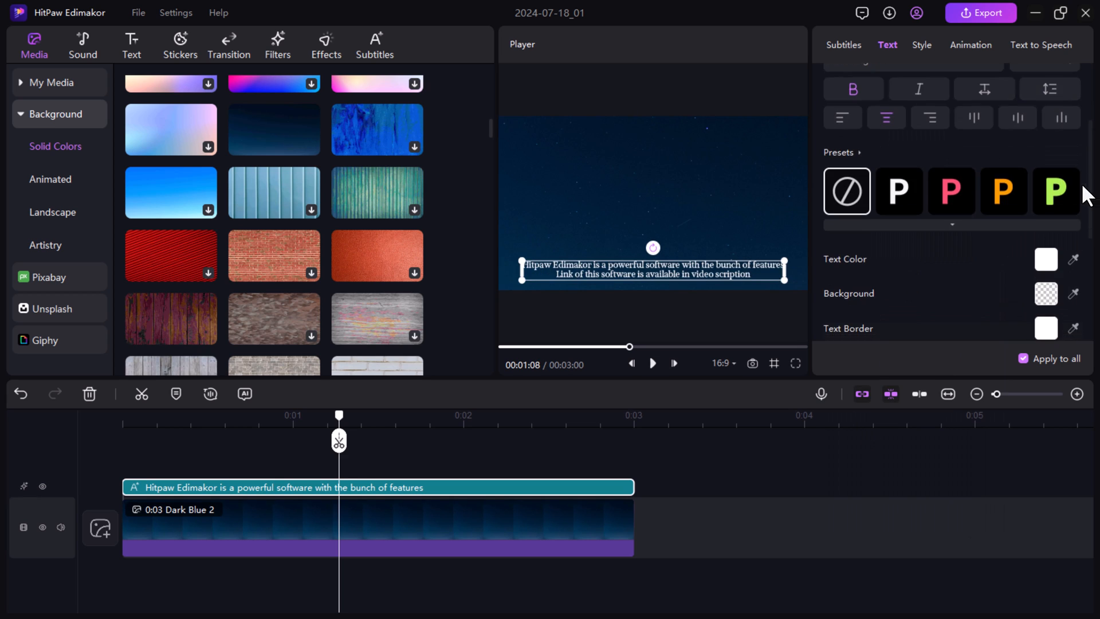
pyautogui.click(1002, 191)
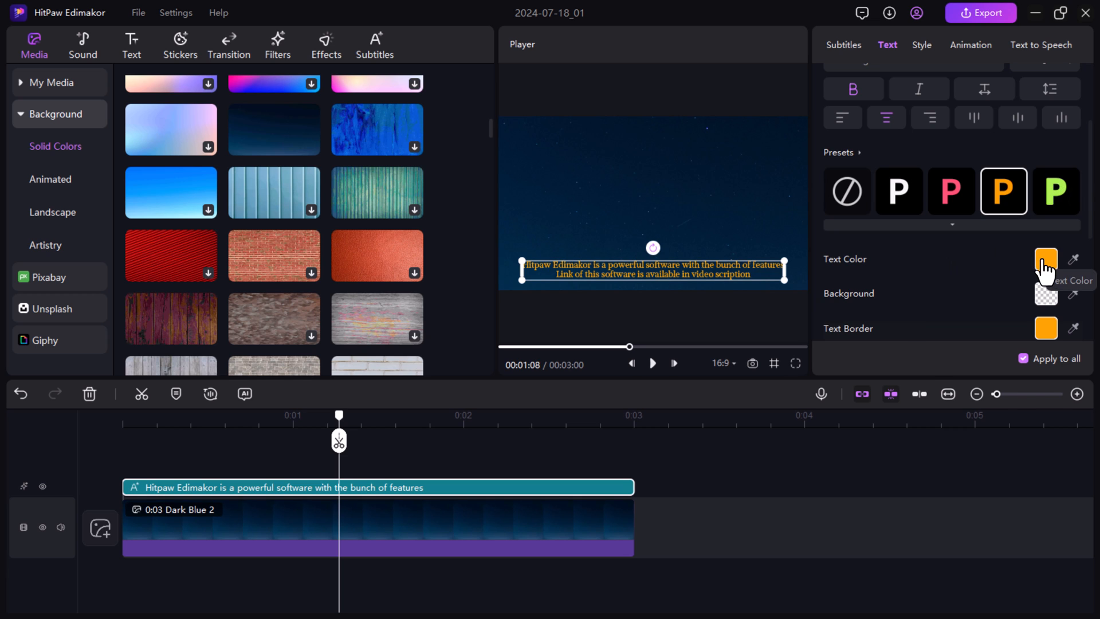
pyautogui.click(921, 45)
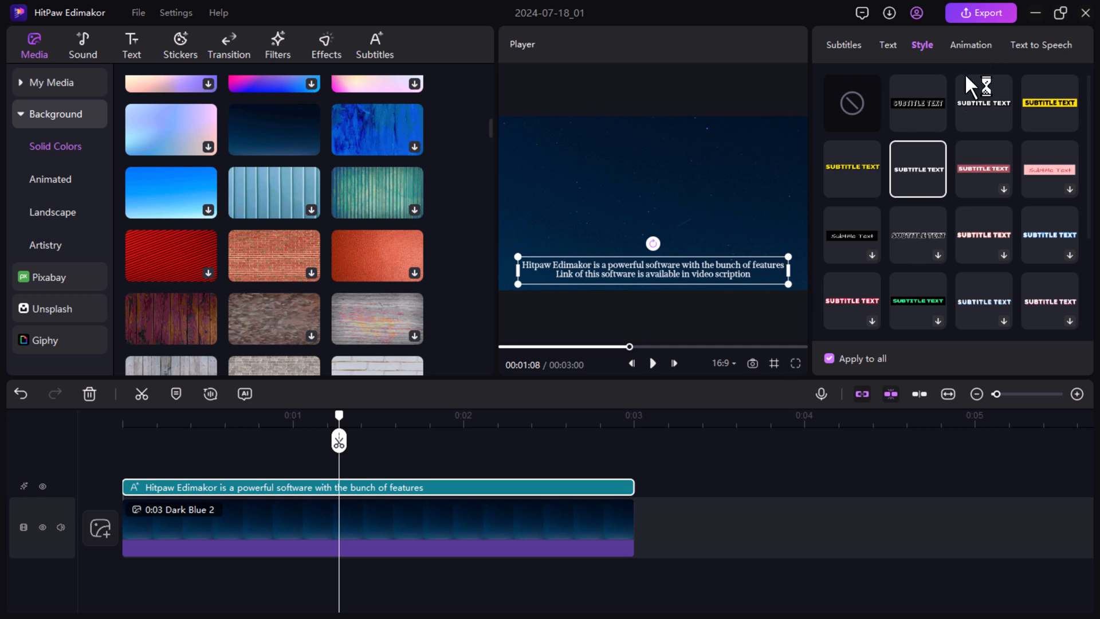
# - Try Fade and Bounce entrance animations, keep the diagonal one, and move to Text to Speech
pyautogui.click(970, 45)
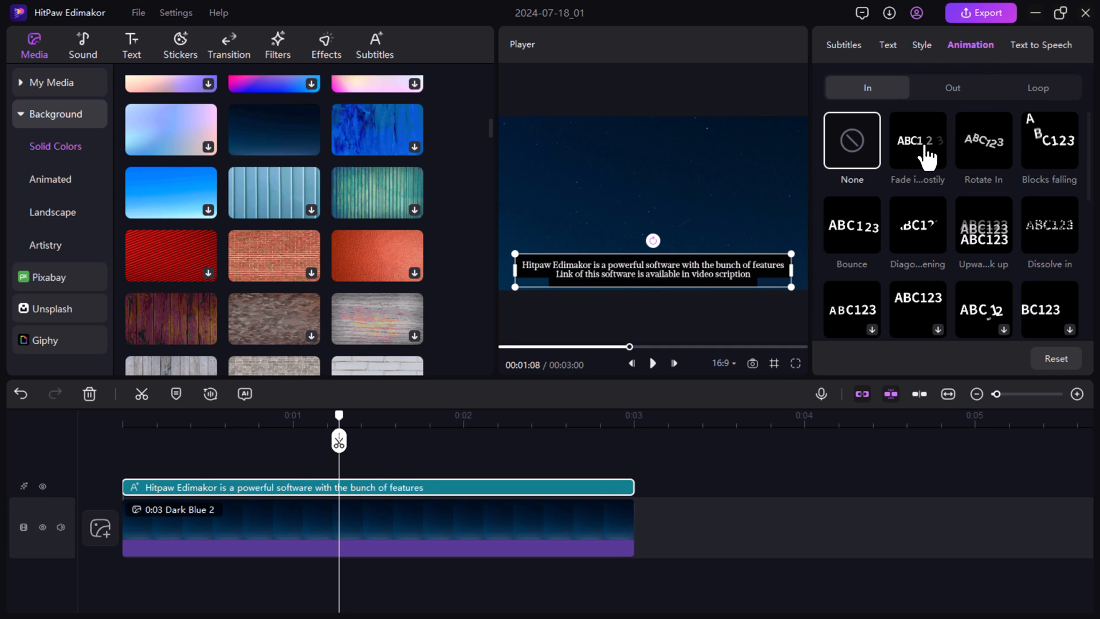
pyautogui.click(916, 140)
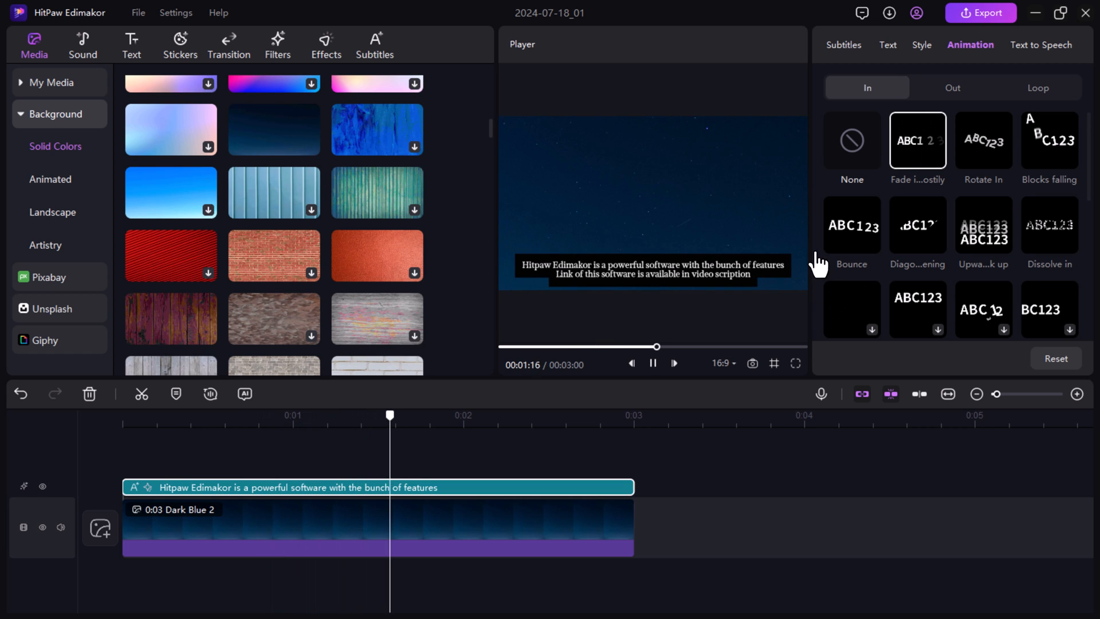
pyautogui.click(850, 226)
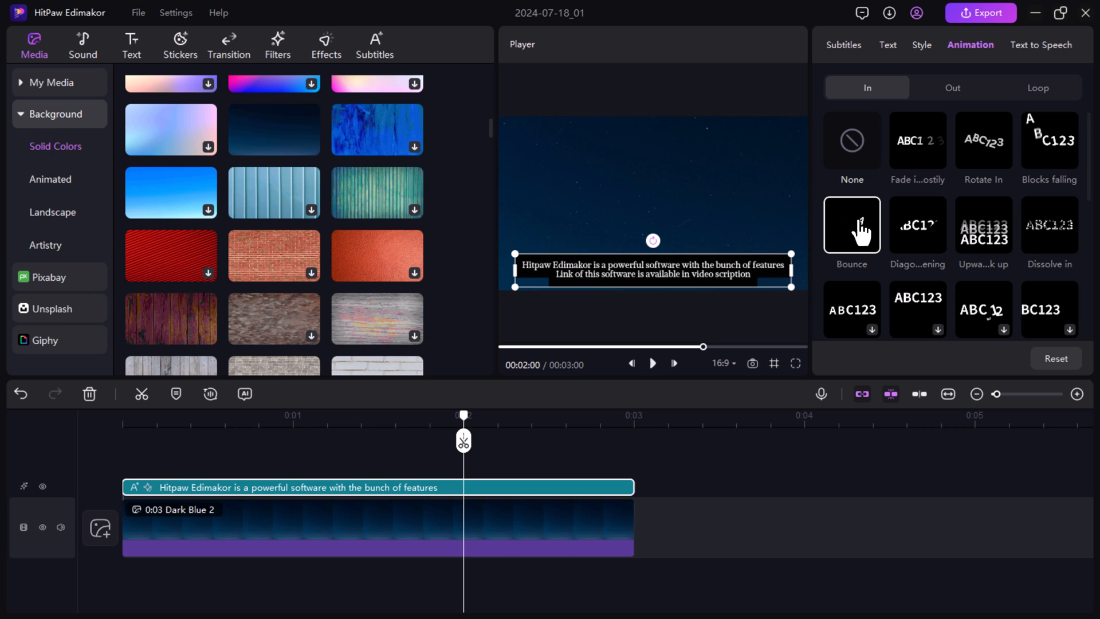
pyautogui.click(917, 225)
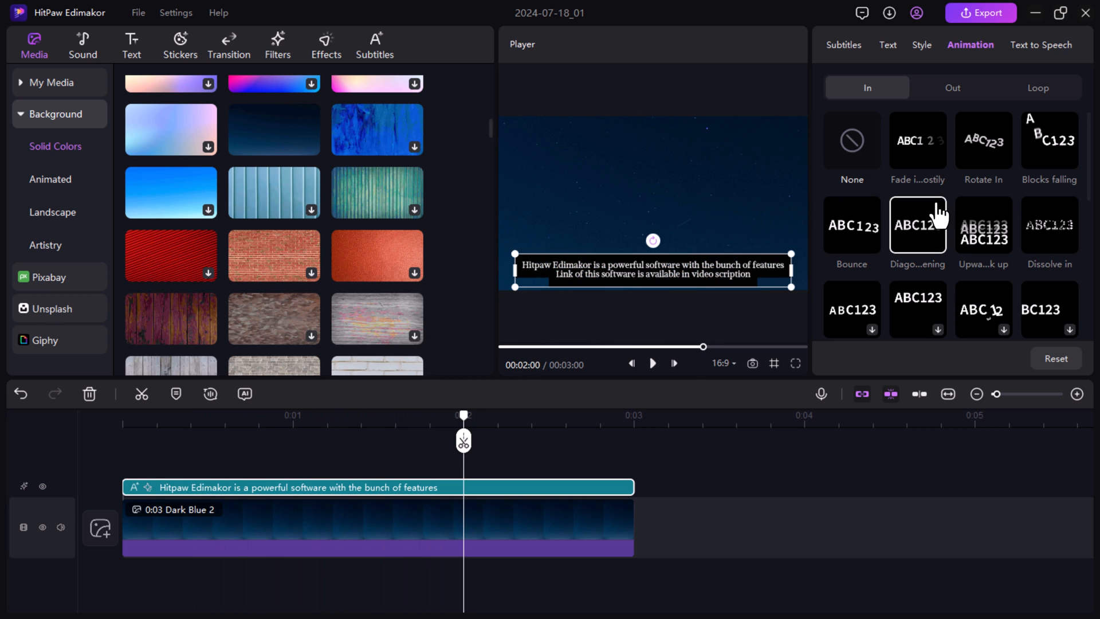
pyautogui.click(1041, 45)
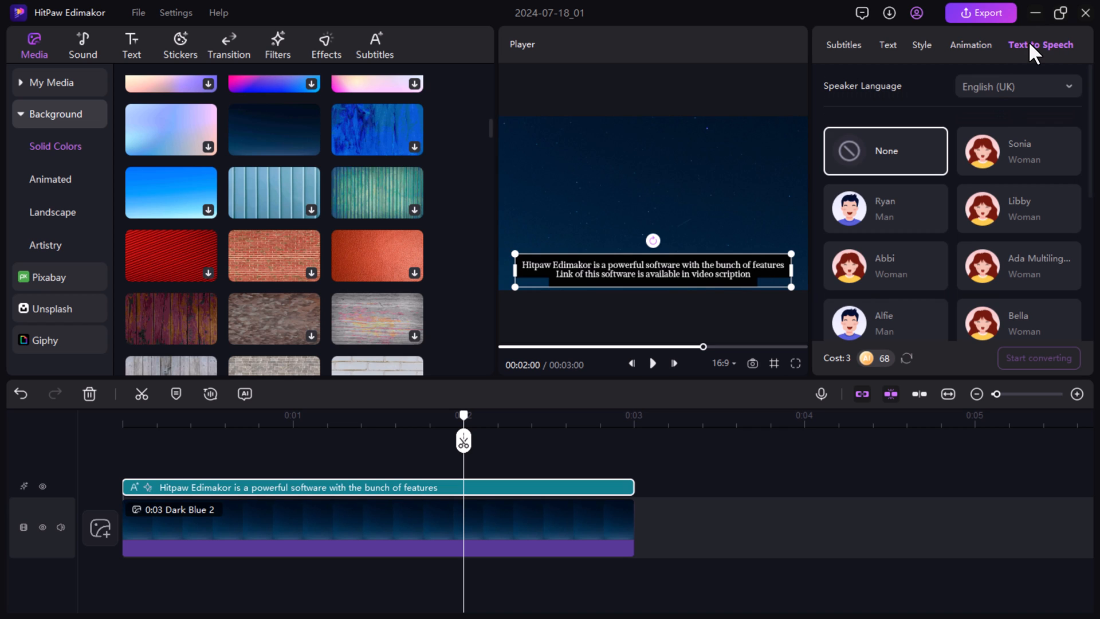
pyautogui.moveTo(983, 101)
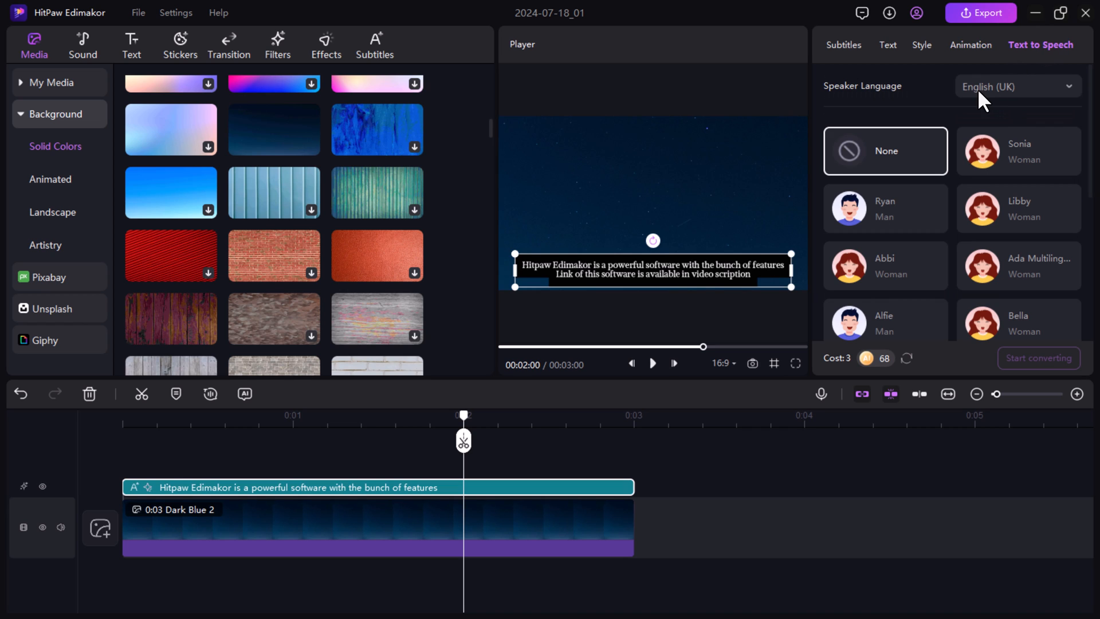
pyautogui.moveTo(978, 107)
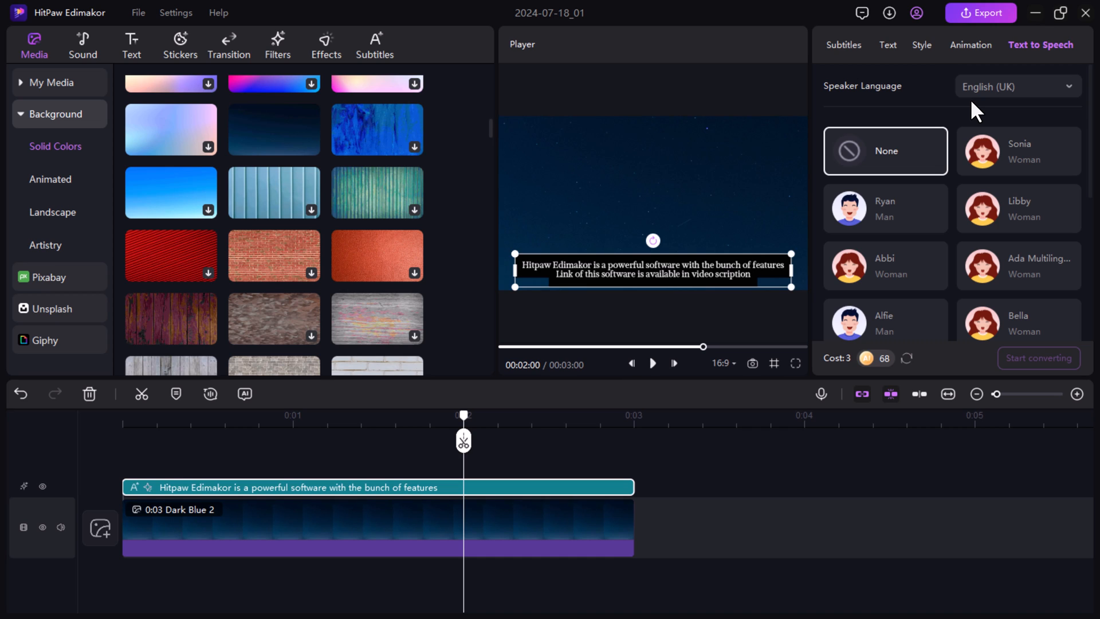
pyautogui.moveTo(900, 181)
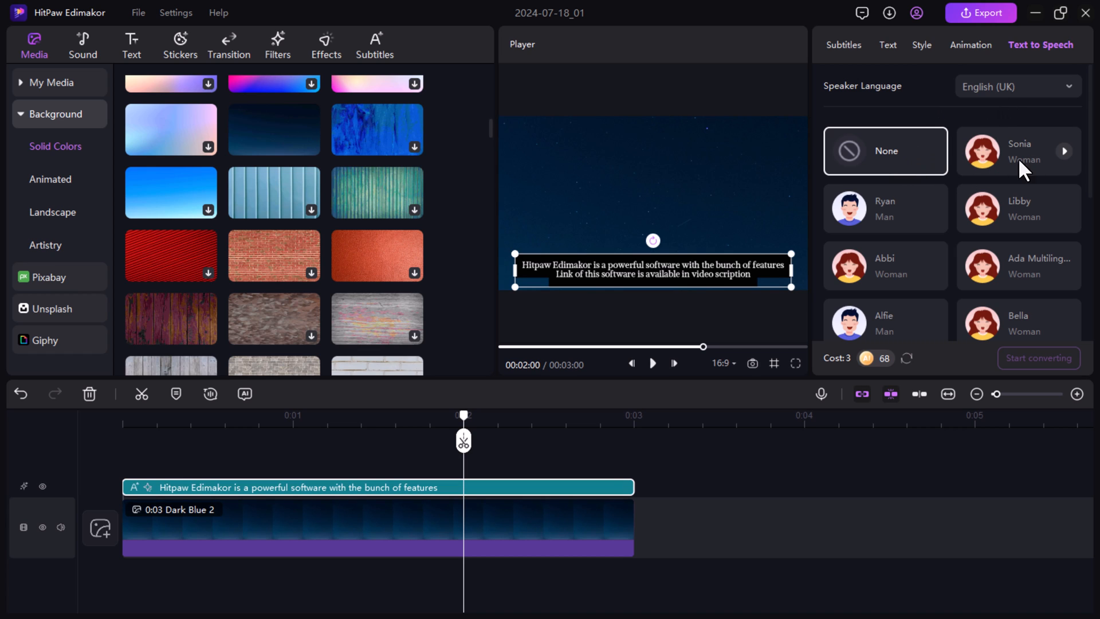
# - Sample the Sonia and another woman voice, then choose Noah as the narration voice
pyautogui.click(1017, 151)
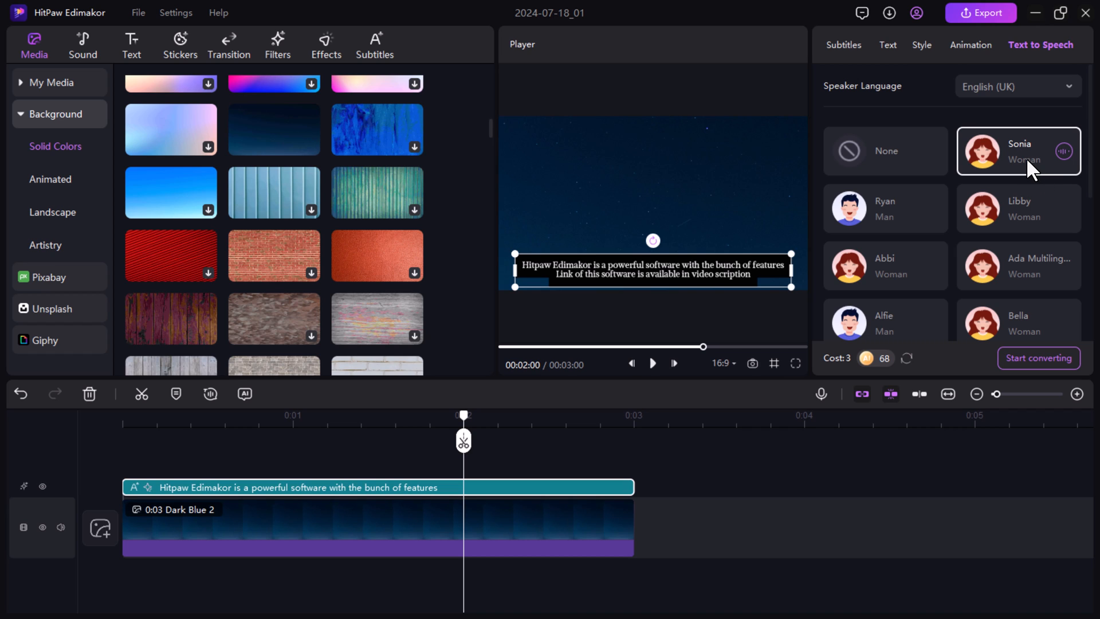
pyautogui.moveTo(1063, 280)
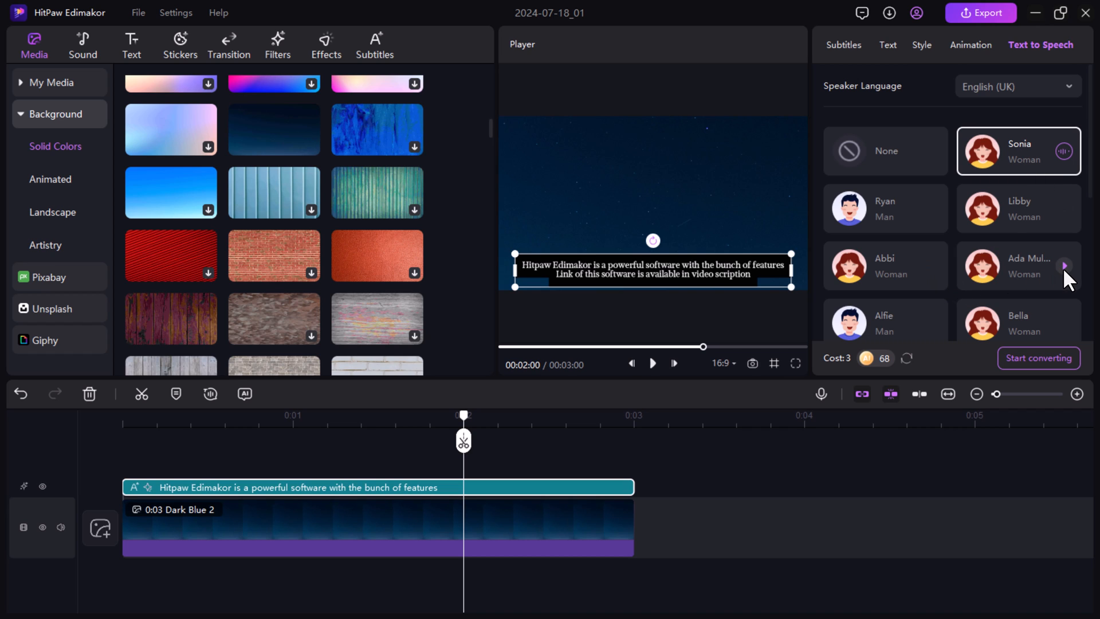
pyautogui.click(1017, 265)
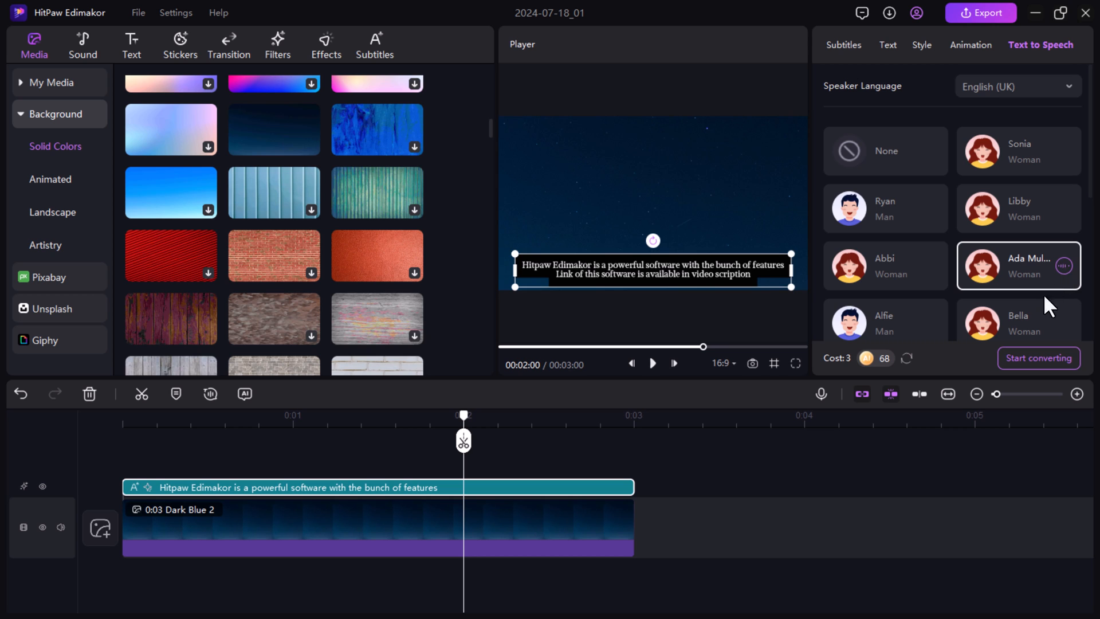
pyautogui.scroll(-3)
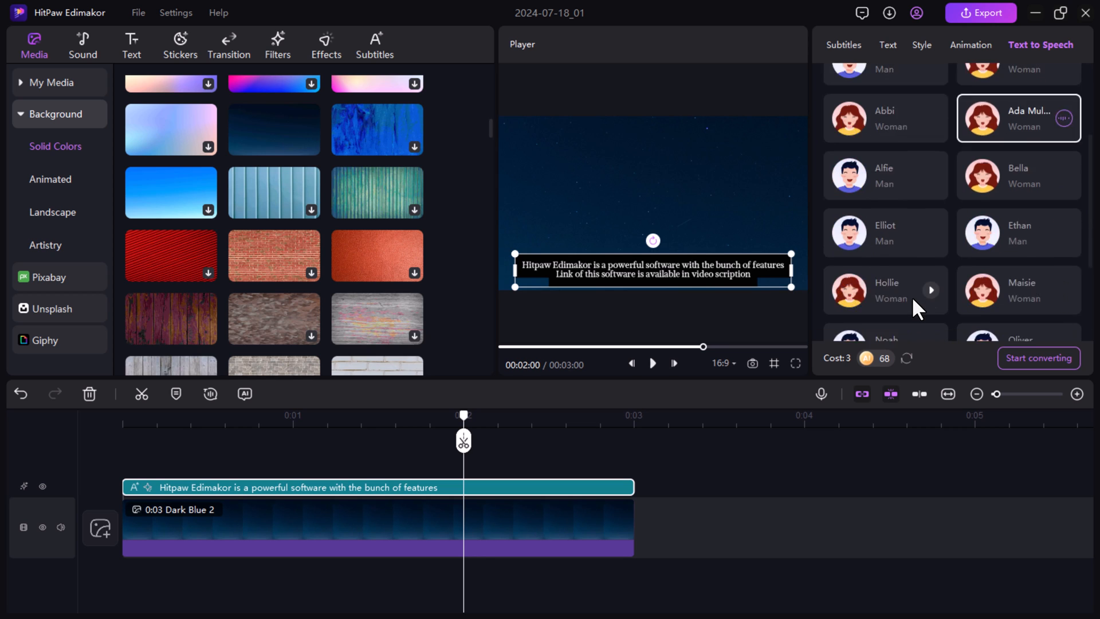
pyautogui.scroll(-3)
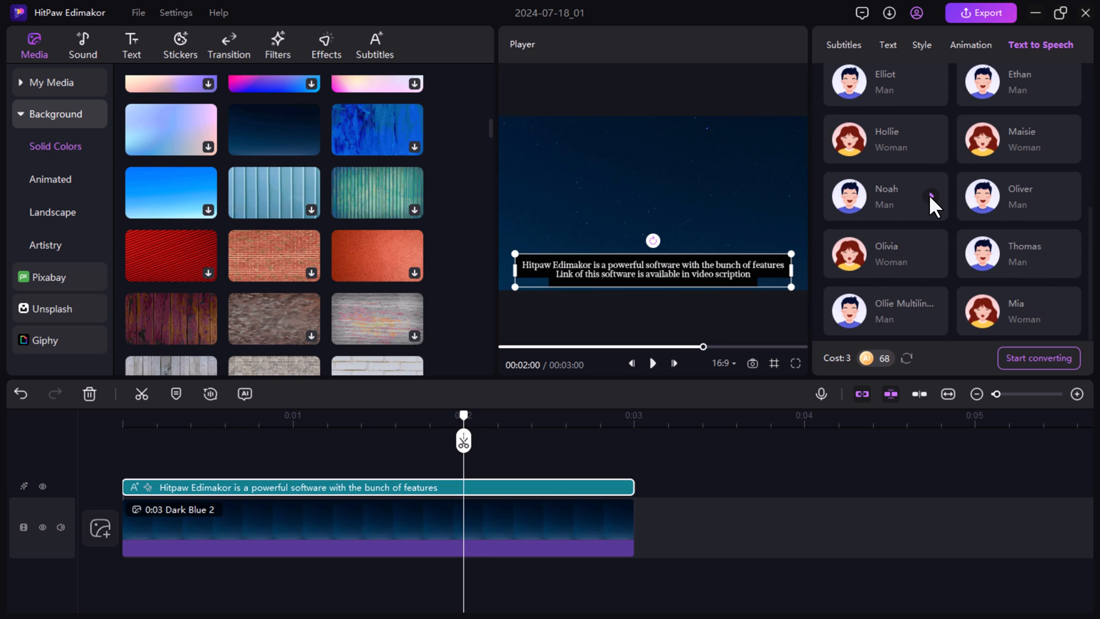
pyautogui.click(884, 196)
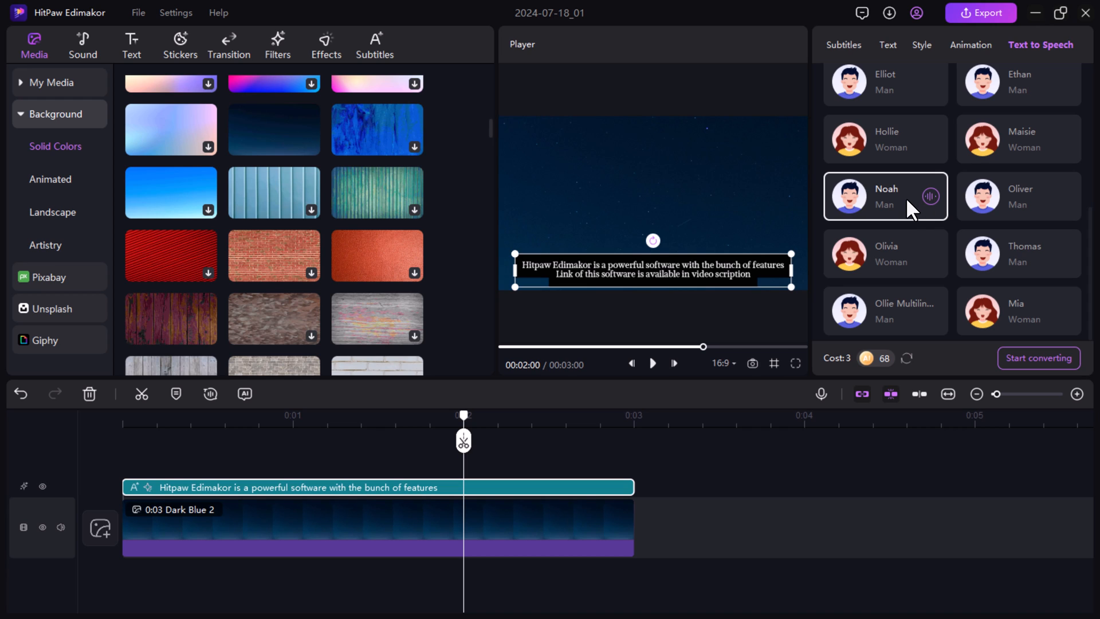
pyautogui.moveTo(1010, 301)
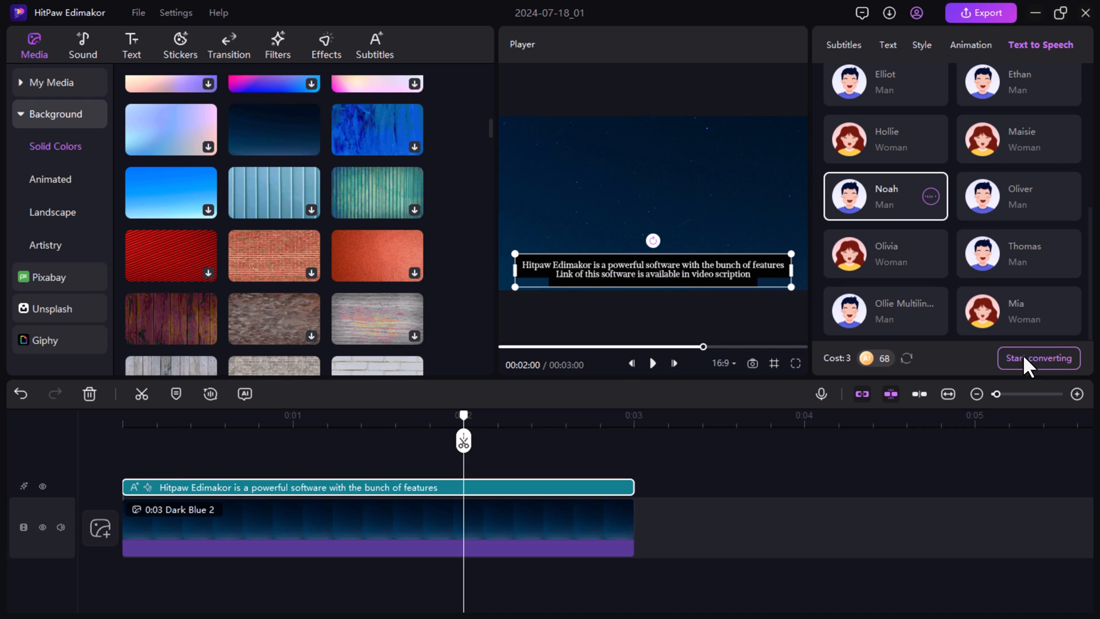
# - Generate the Noah voiceover from the caption and play it back at 0.90X speed
pyautogui.click(1038, 358)
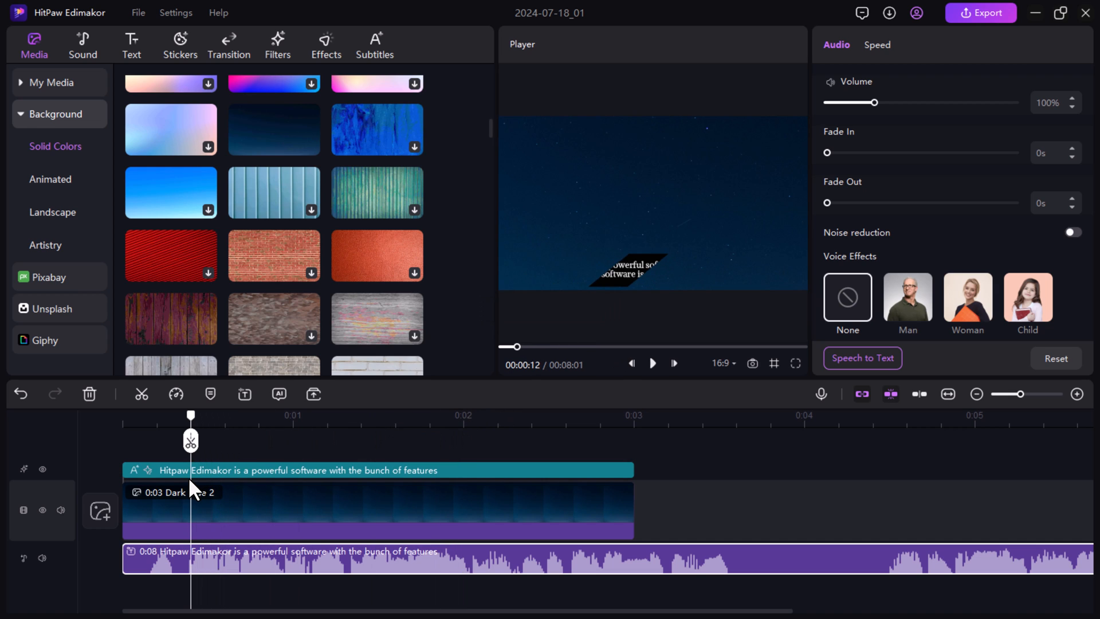
pyautogui.click(650, 363)
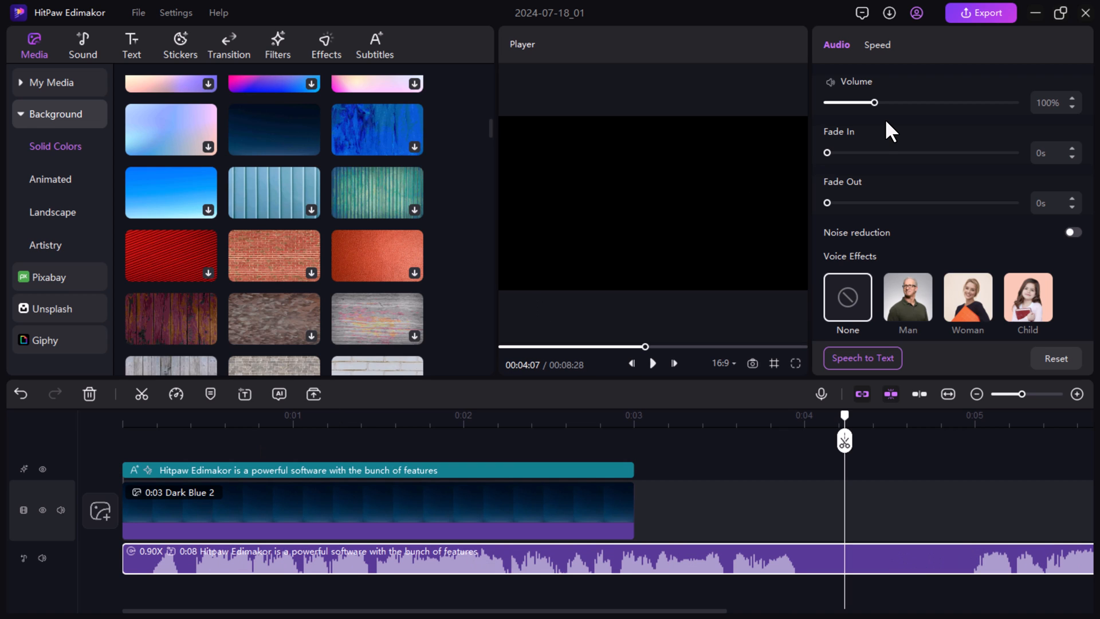
# - Switch on noise reduction and audition the Man and Woman voice effects on the voiceover
pyautogui.click(1072, 233)
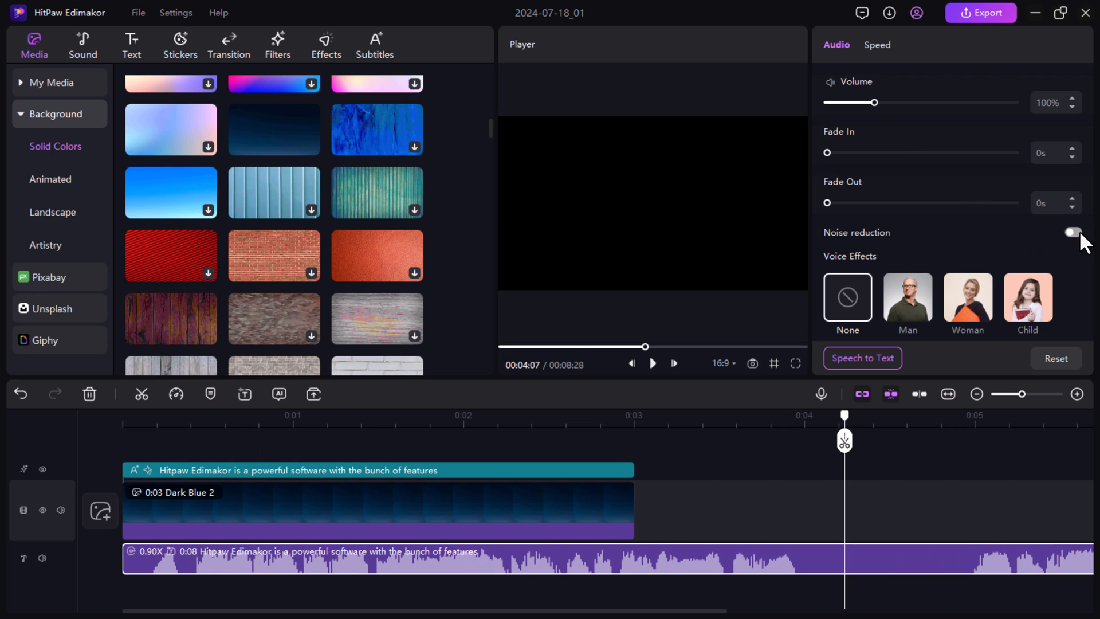
pyautogui.click(1071, 233)
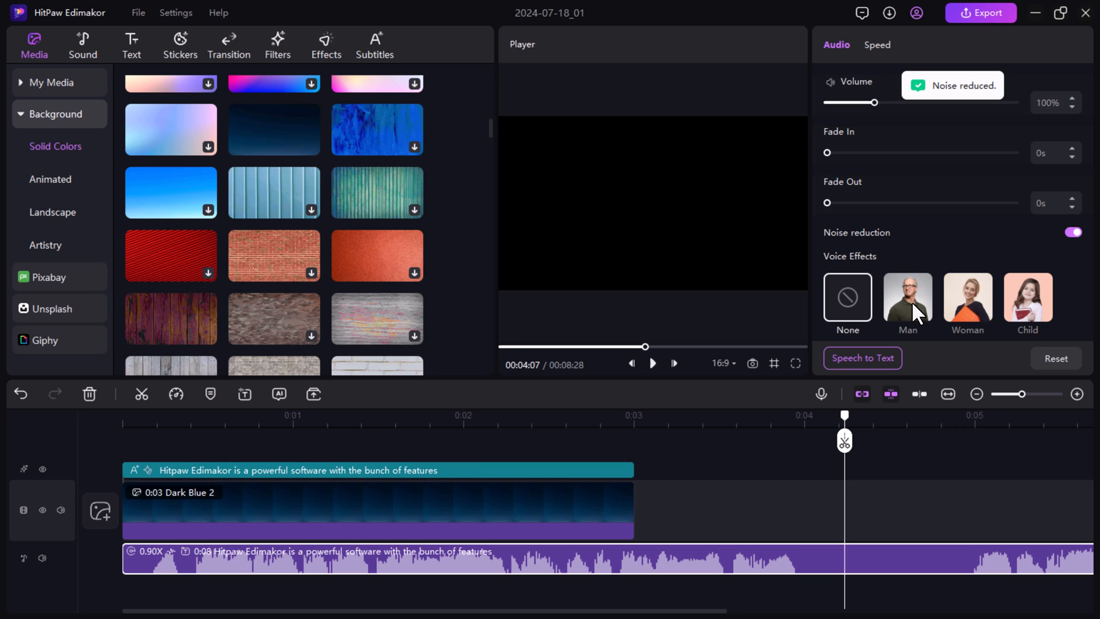
pyautogui.click(167, 414)
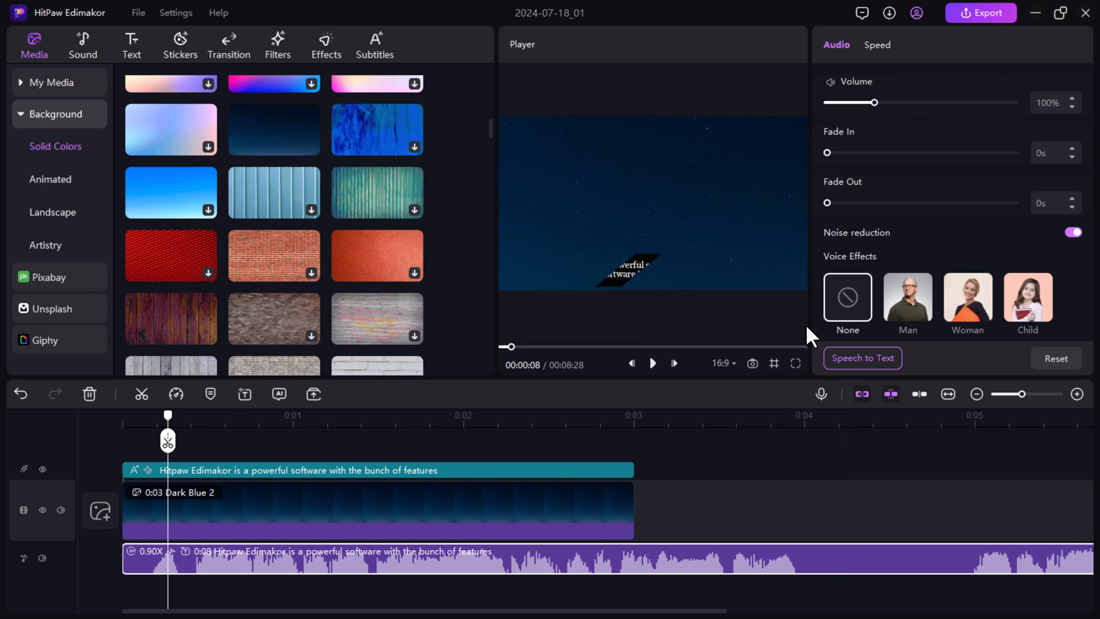
pyautogui.click(651, 363)
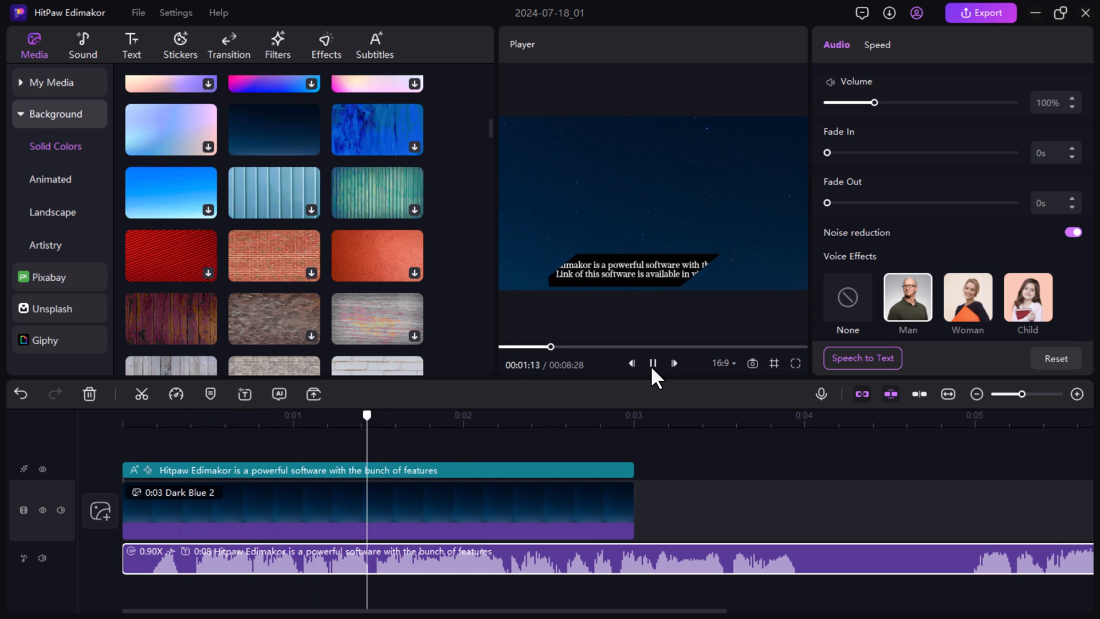
pyautogui.click(651, 363)
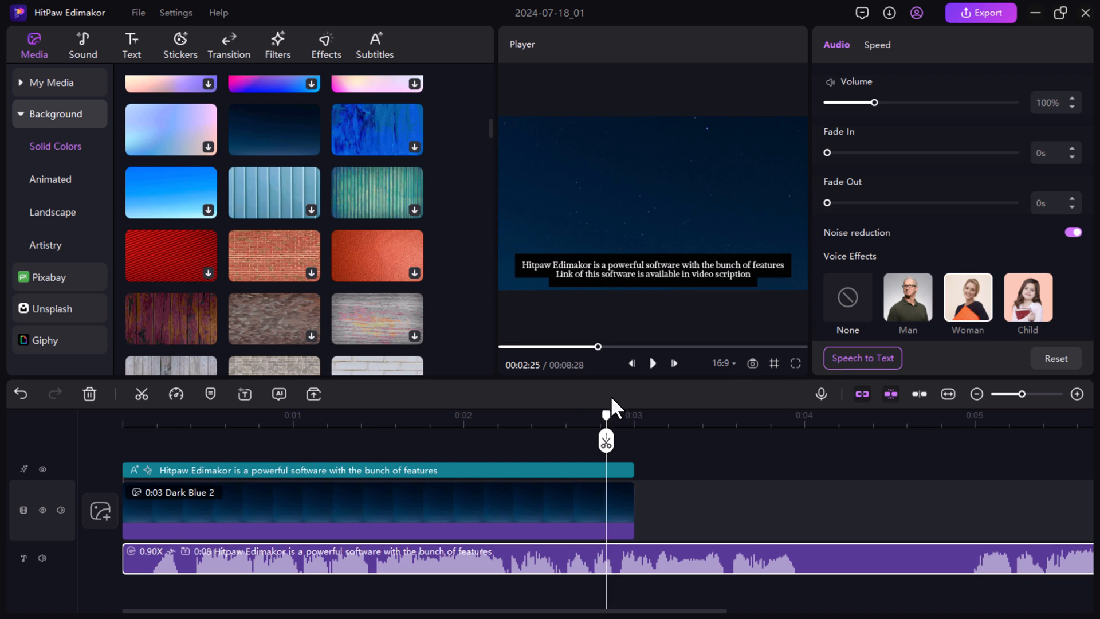
pyautogui.click(202, 415)
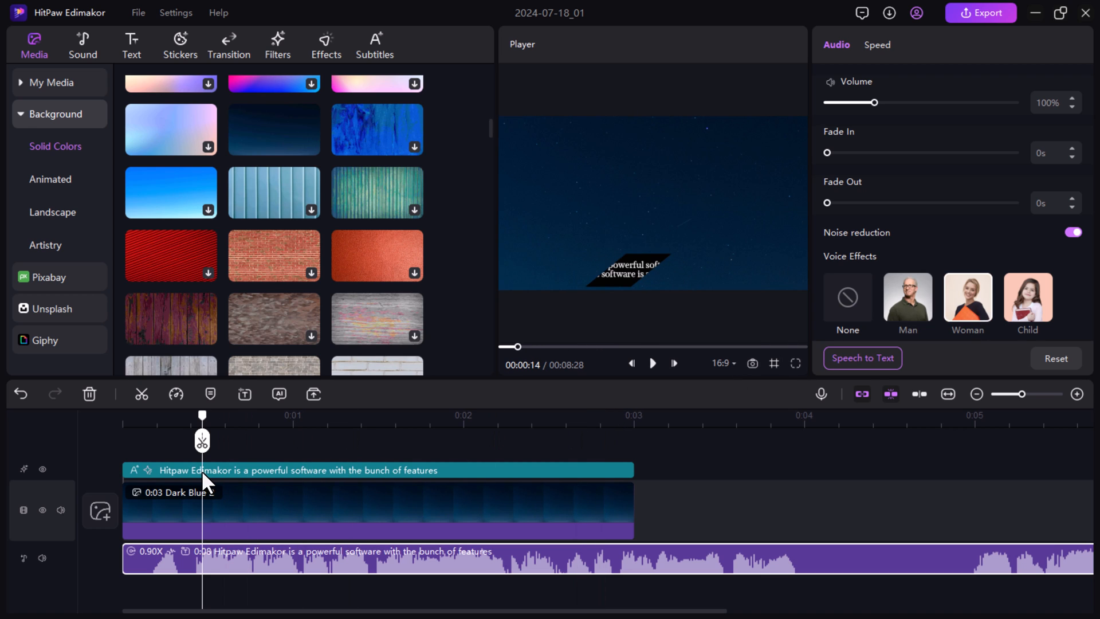
pyautogui.click(652, 364)
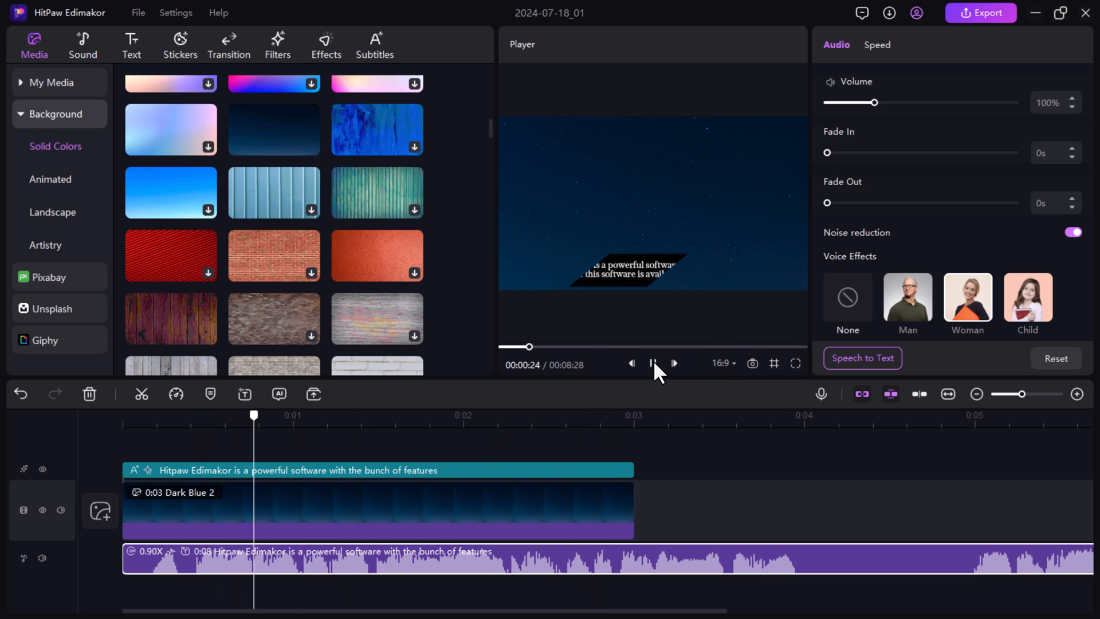
pyautogui.click(650, 363)
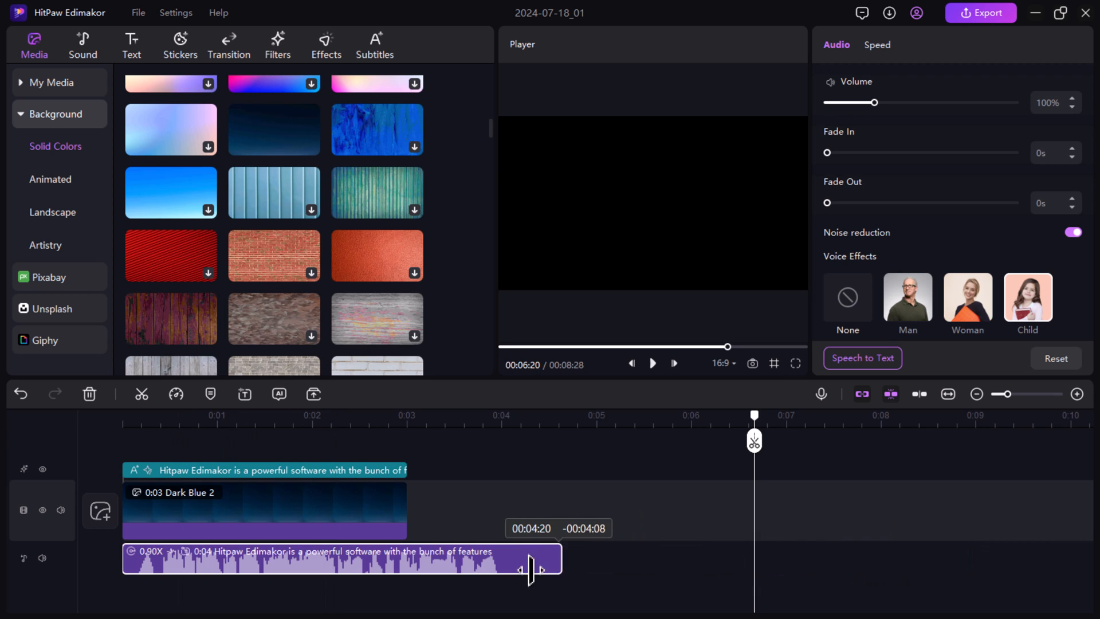
# - Export the project as a 4K MP4 at 60 fps
pyautogui.click(981, 12)
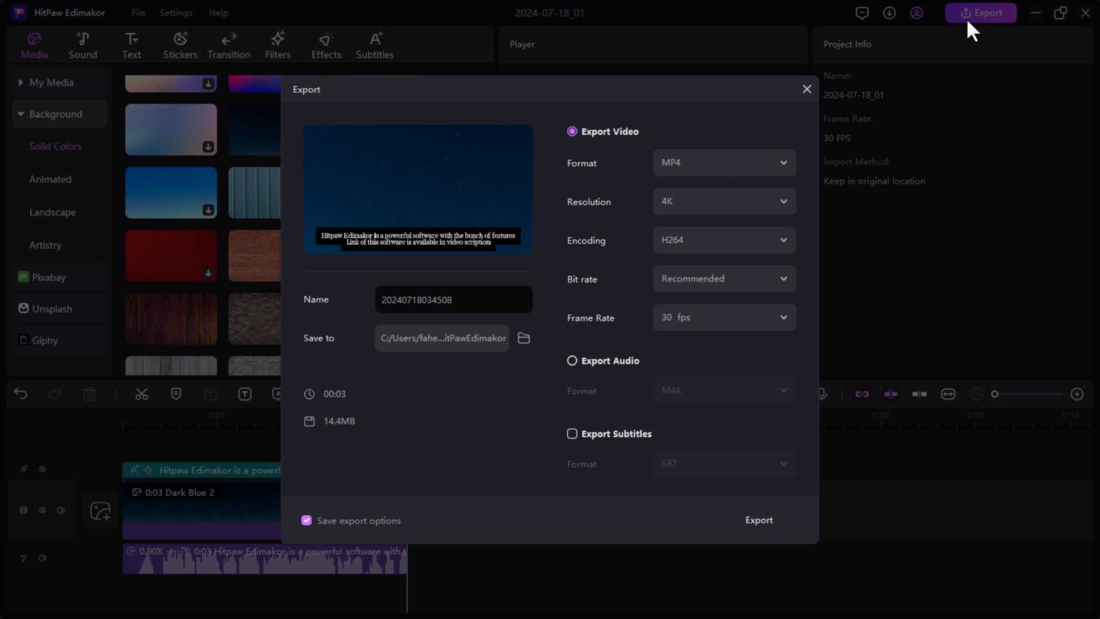
pyautogui.click(722, 162)
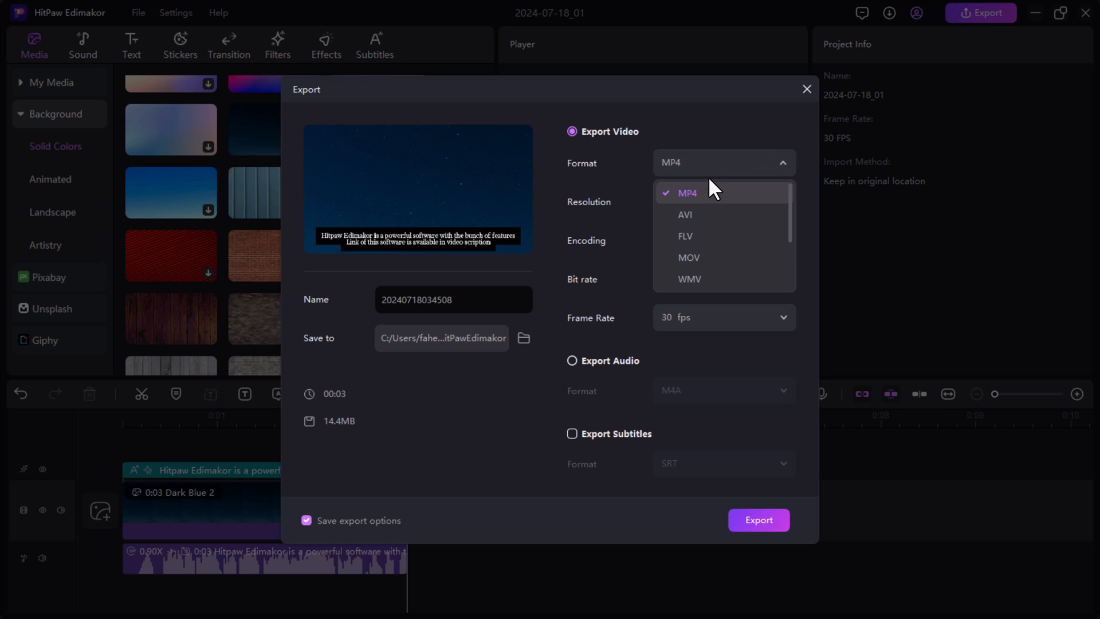
pyautogui.click(686, 192)
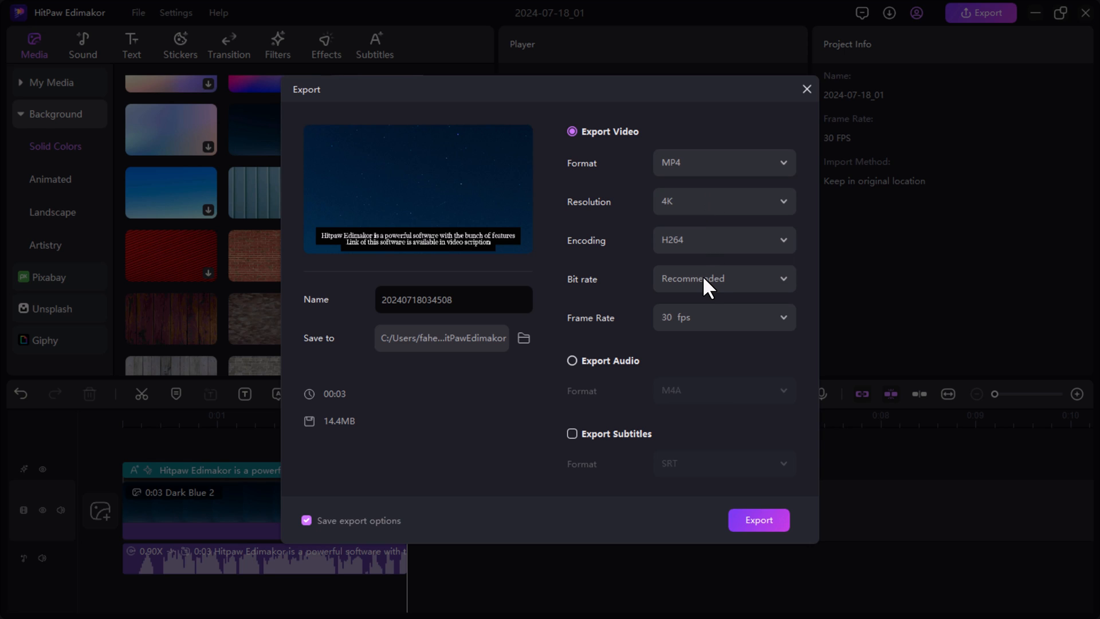
pyautogui.moveTo(701, 330)
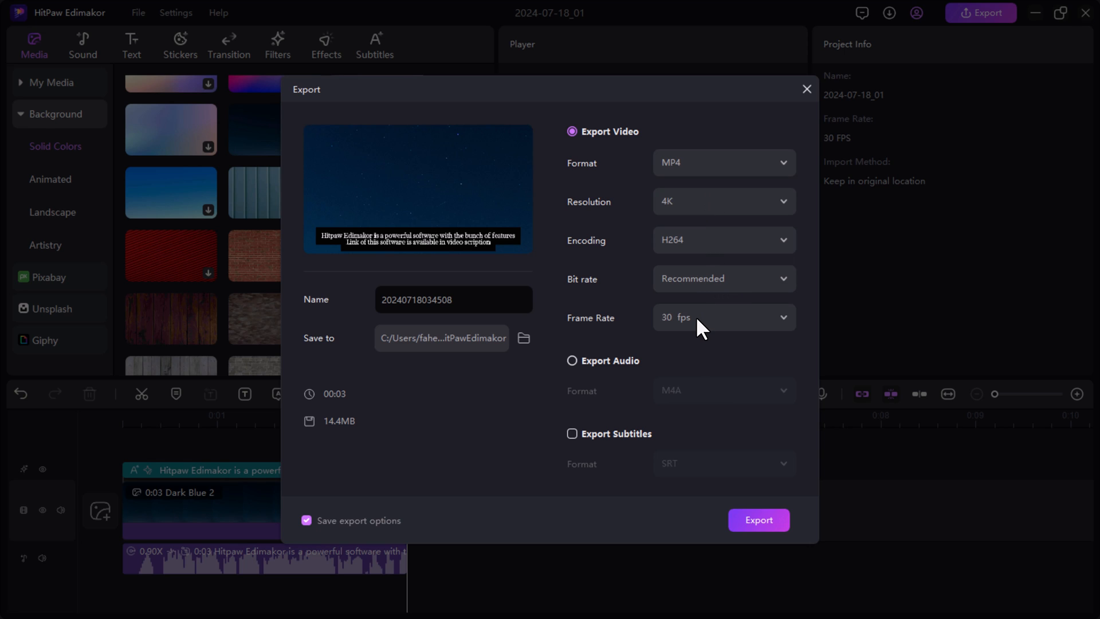
pyautogui.click(722, 317)
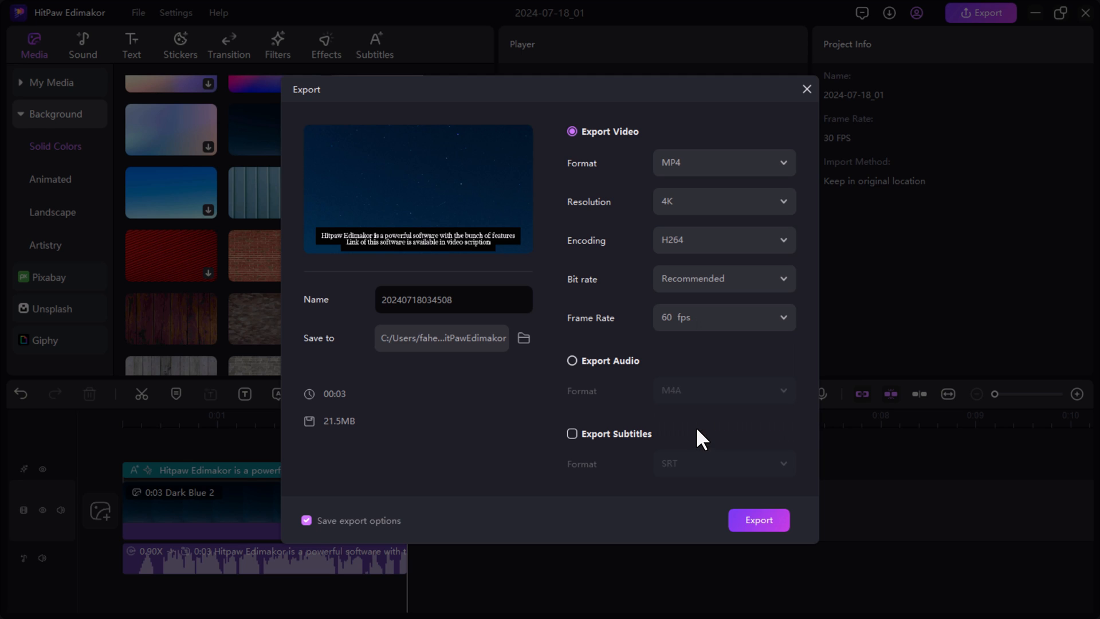
pyautogui.click(757, 520)
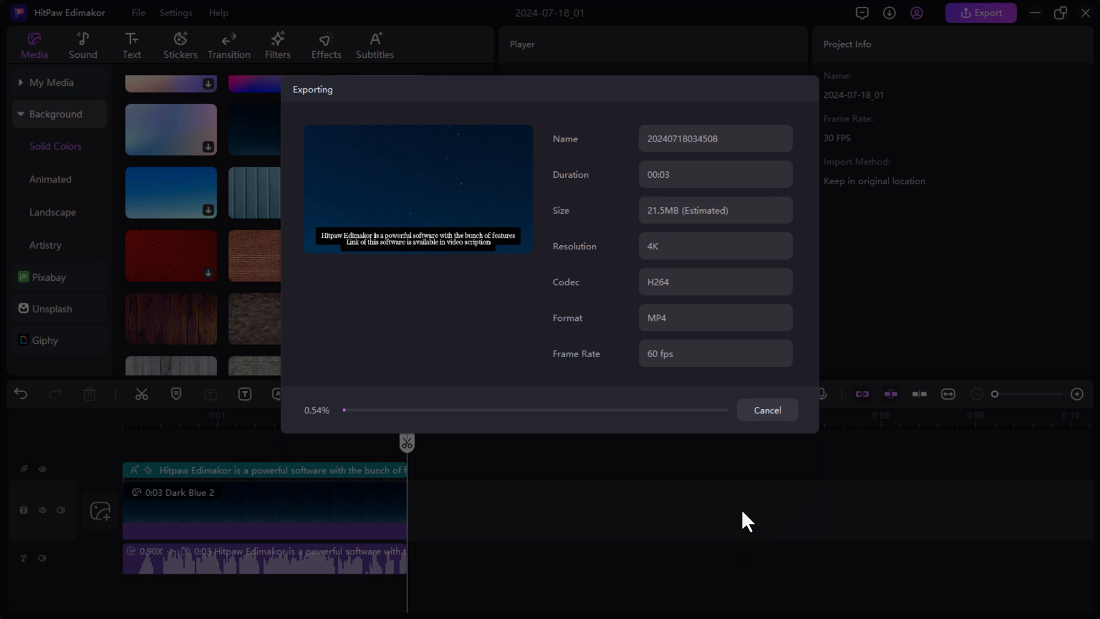